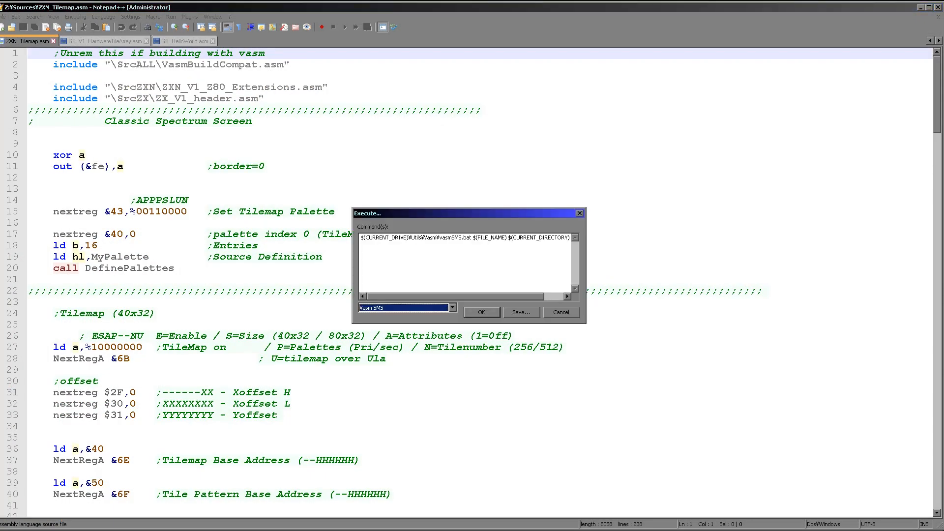
# Assemble and run the tilemap example in ZEsarUX, watch the tiles scroll, then close it.
pyautogui.click(480, 312)
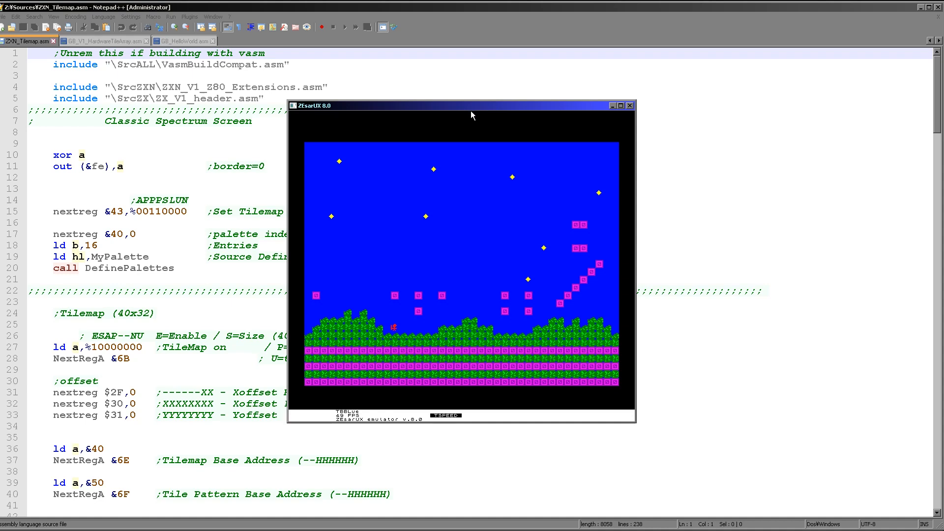
pyautogui.moveTo(487, 110)
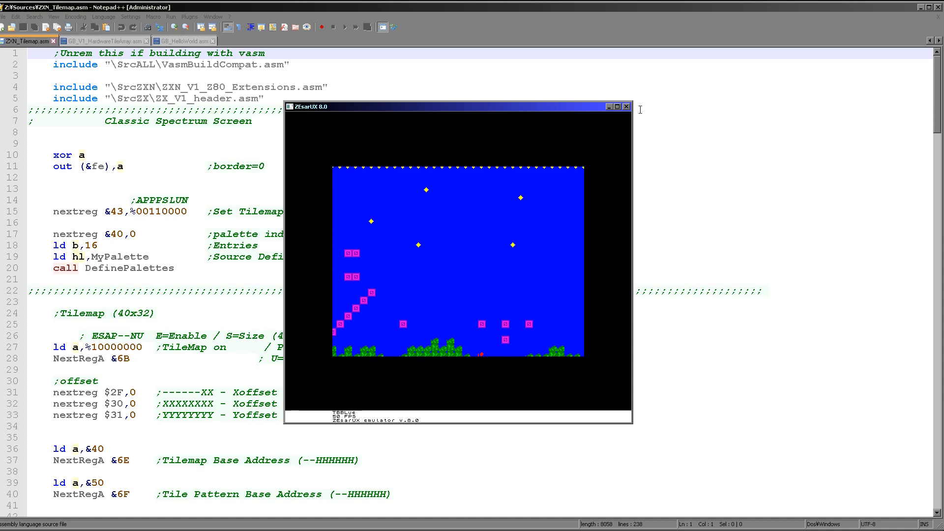
pyautogui.click(627, 106)
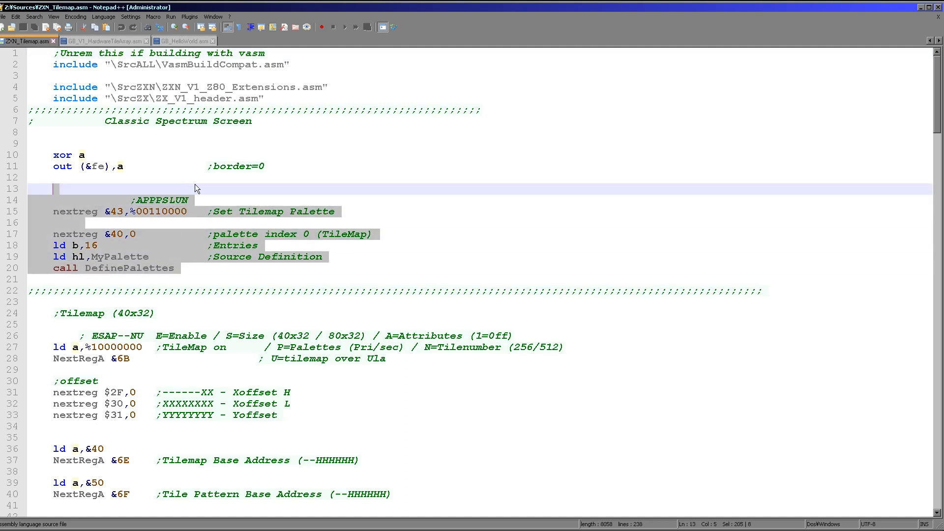
pyautogui.moveTo(246, 244)
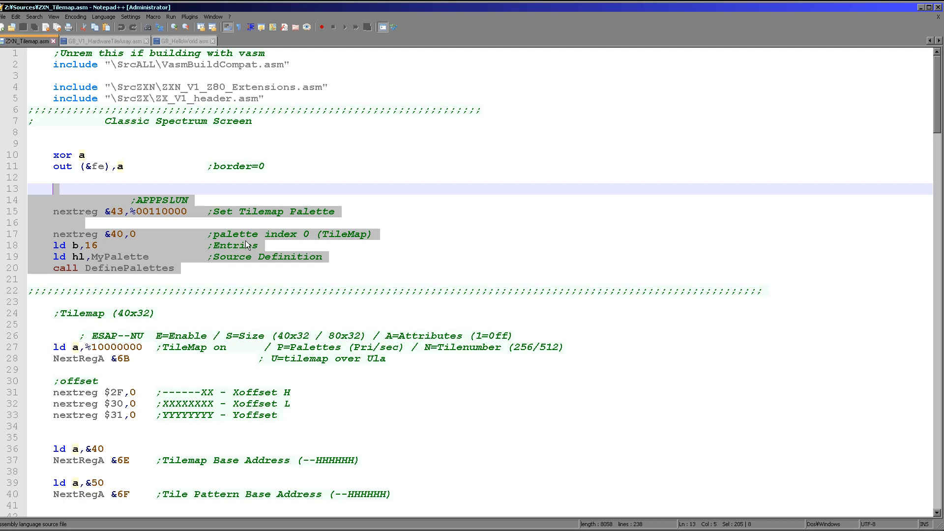
pyautogui.moveTo(183, 319)
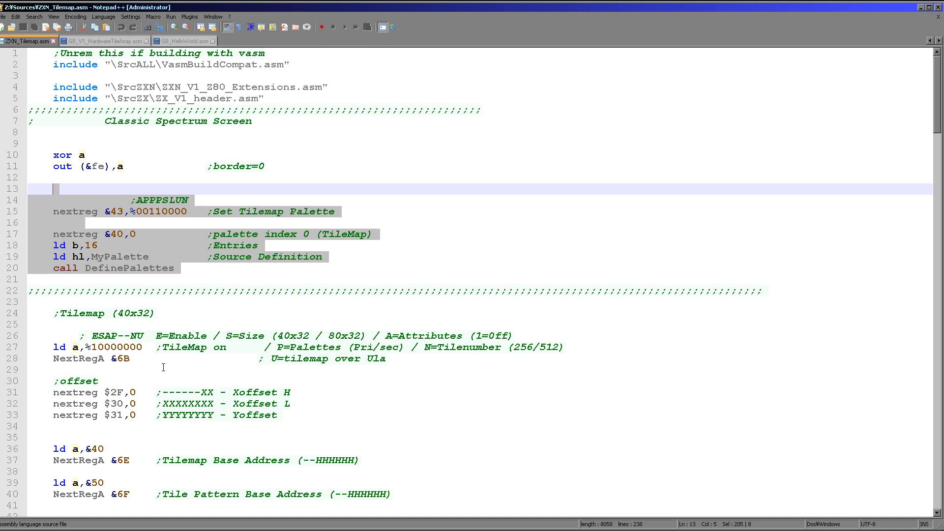
pyautogui.moveTo(274, 450)
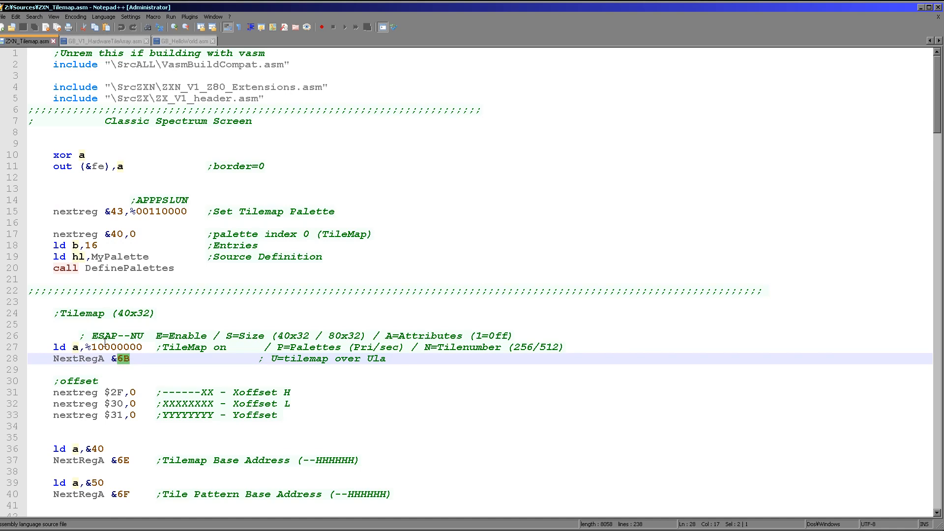
pyautogui.click(104, 346)
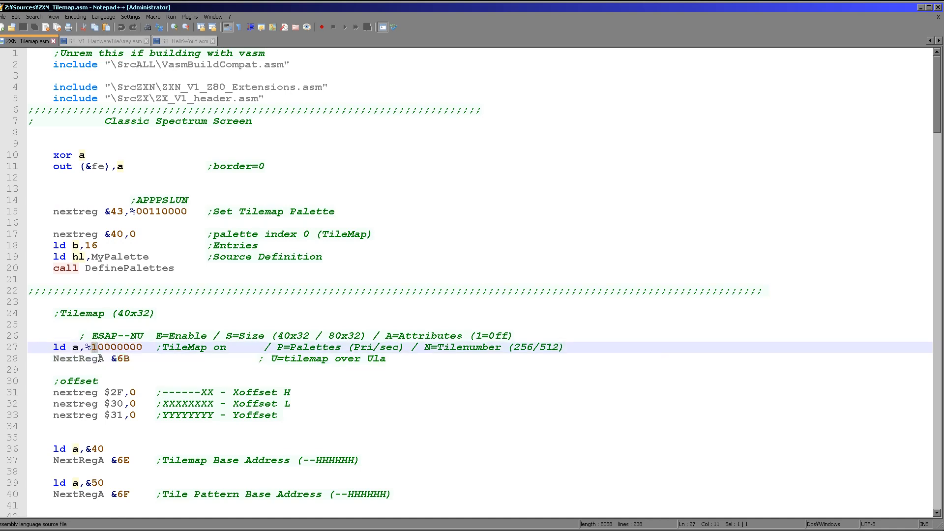
pyautogui.moveTo(111, 440)
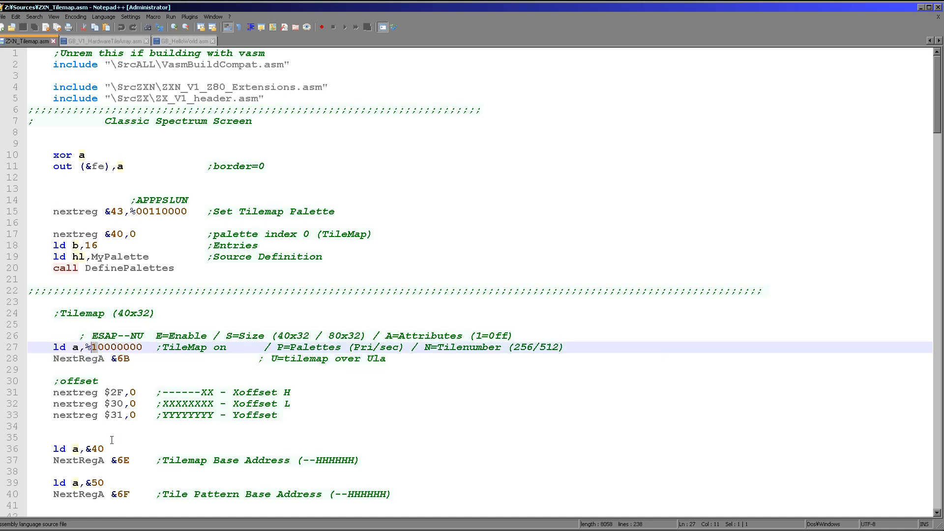
pyautogui.moveTo(107, 405)
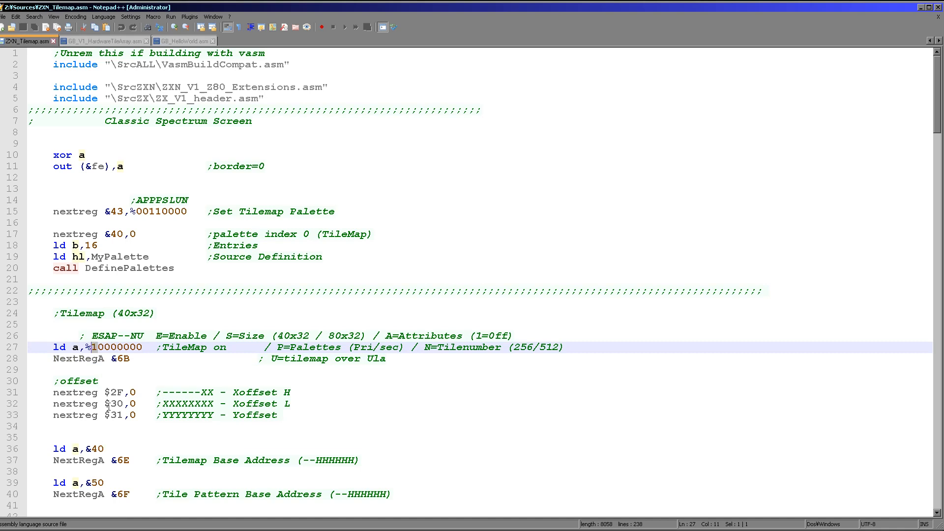
pyautogui.moveTo(146, 352)
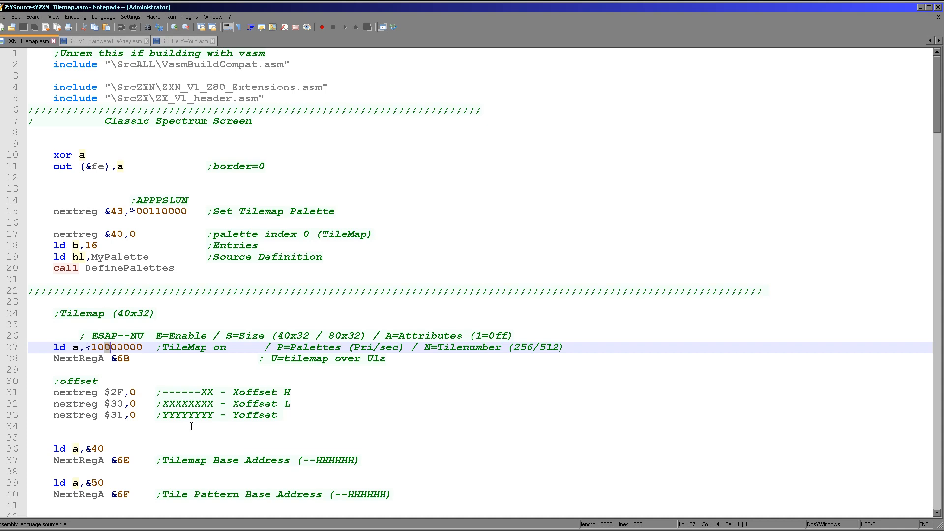
pyautogui.moveTo(192, 336)
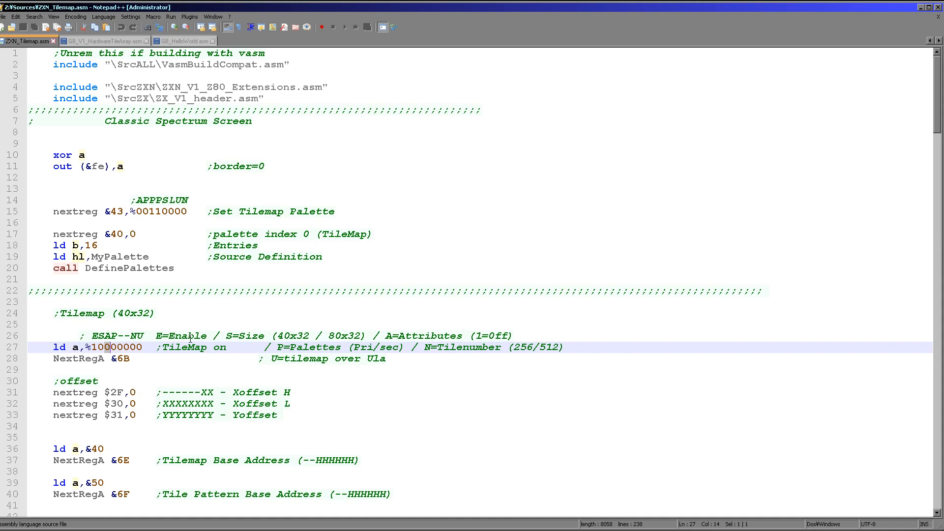
pyautogui.click(137, 347)
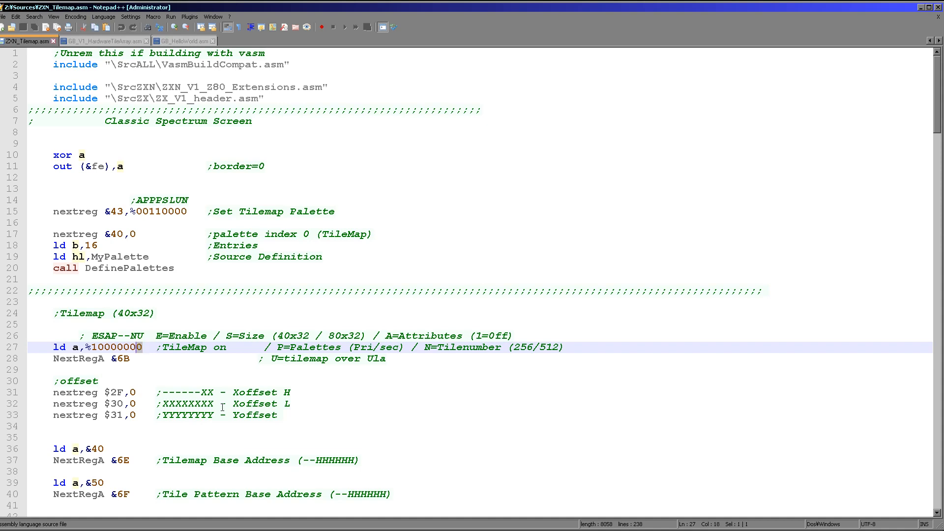
pyautogui.moveTo(282, 427)
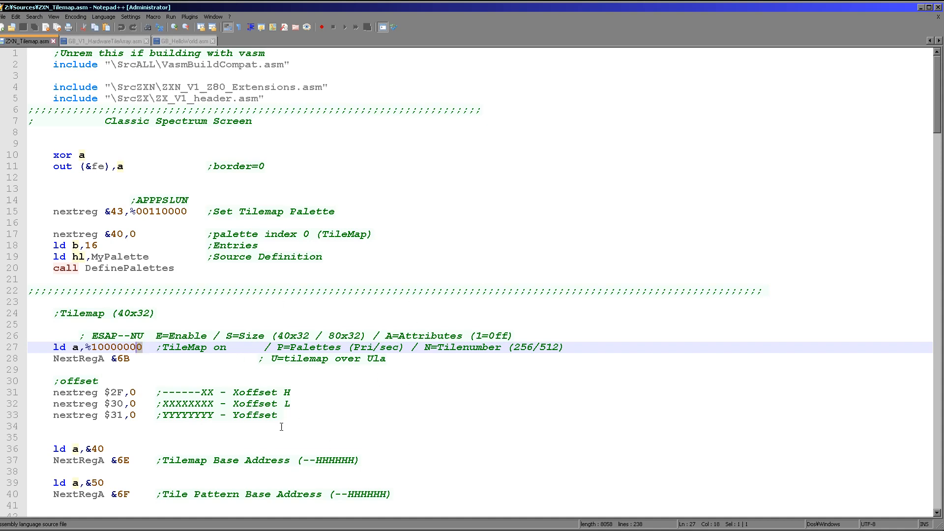
pyautogui.moveTo(254, 437)
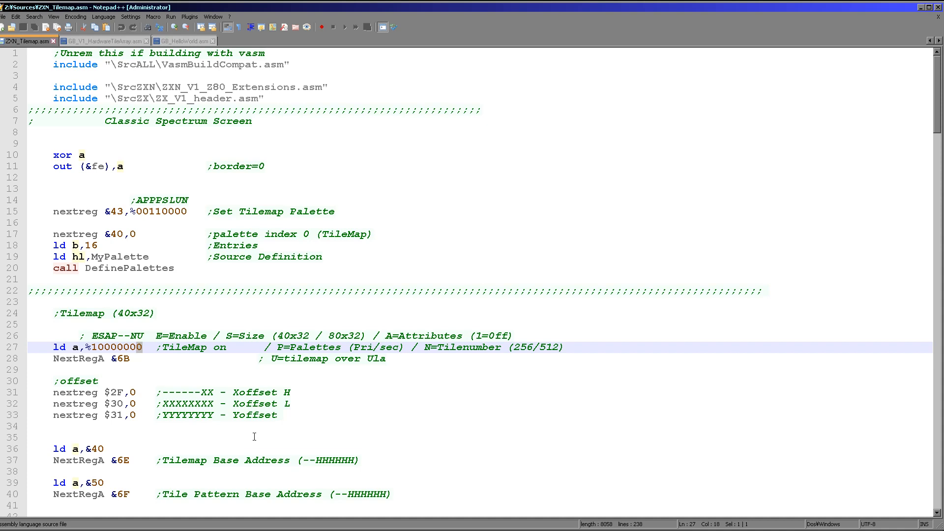
pyautogui.moveTo(268, 454)
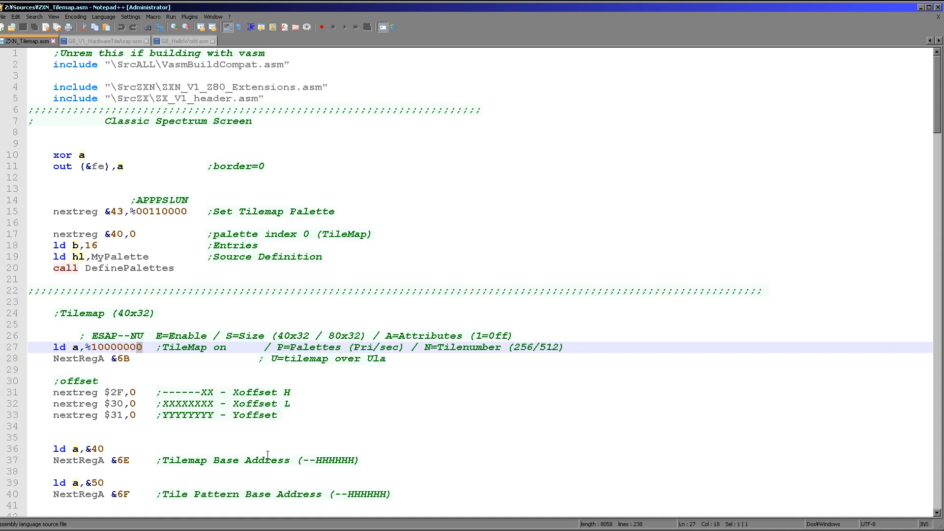
pyautogui.scroll(-3)
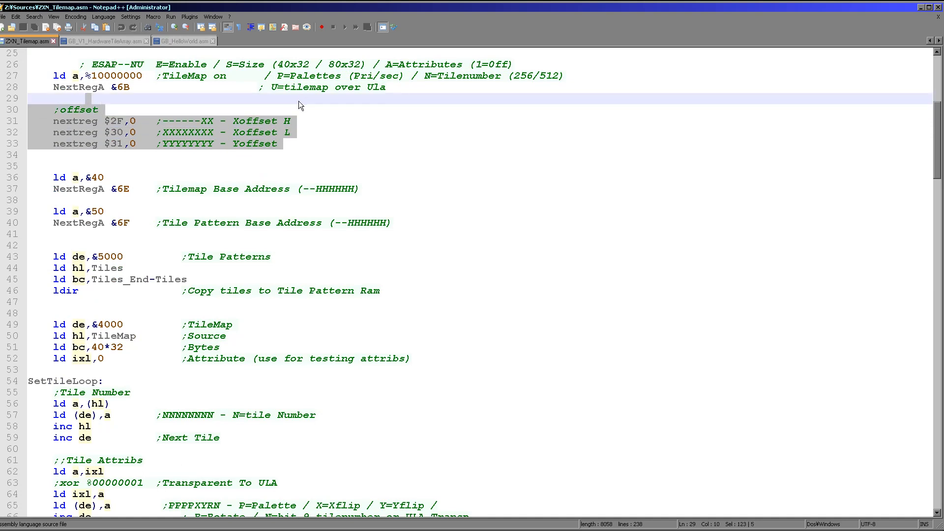
pyautogui.moveTo(286, 278)
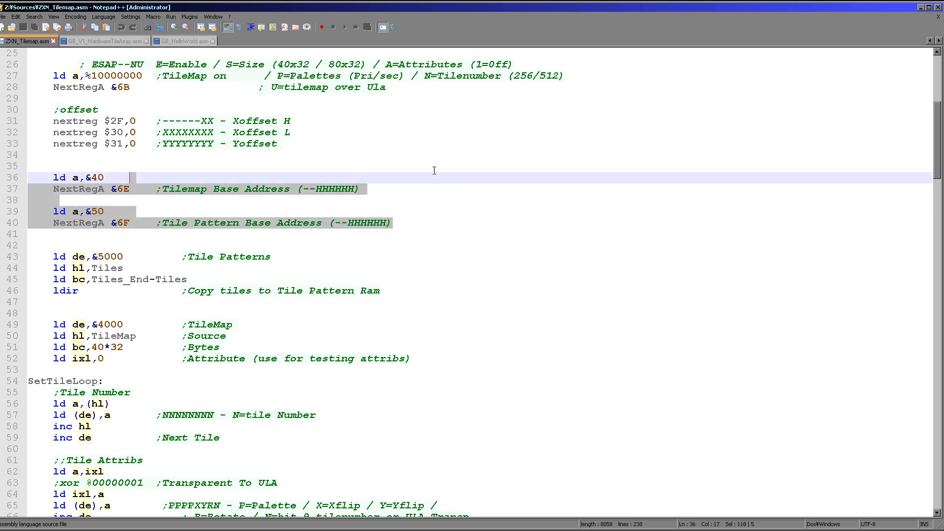
pyautogui.click(437, 234)
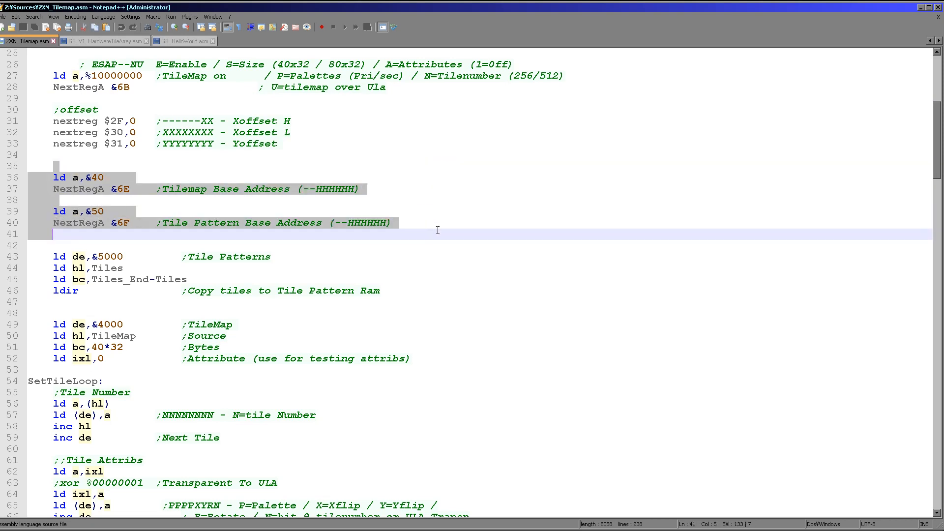
pyautogui.click(431, 181)
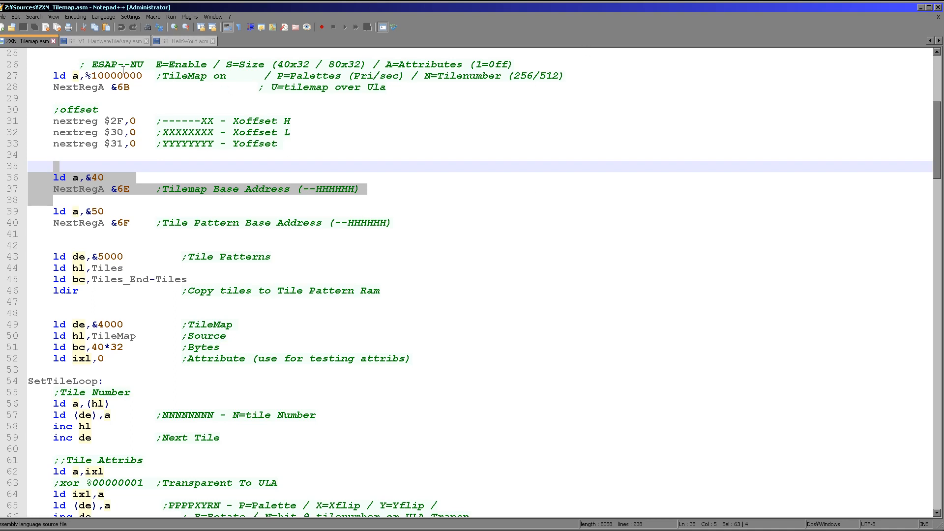
pyautogui.click(267, 75)
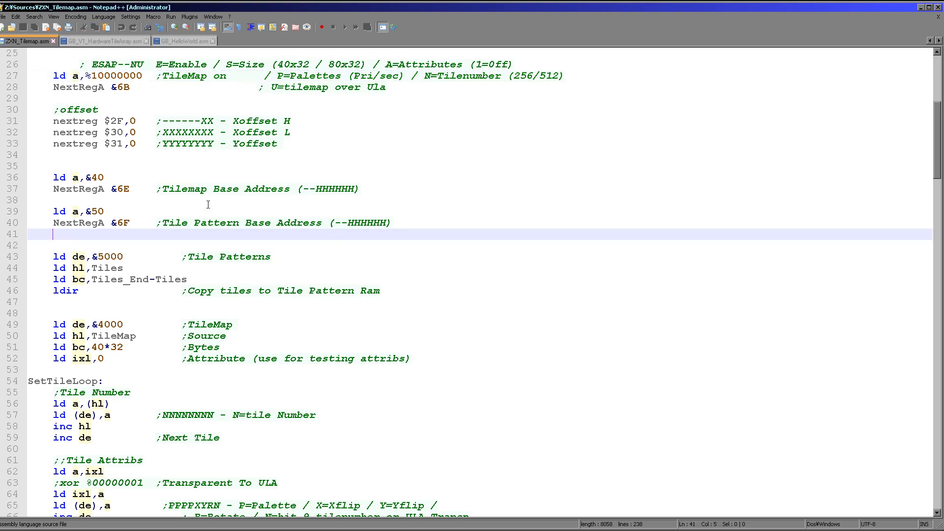
pyautogui.moveTo(105, 180)
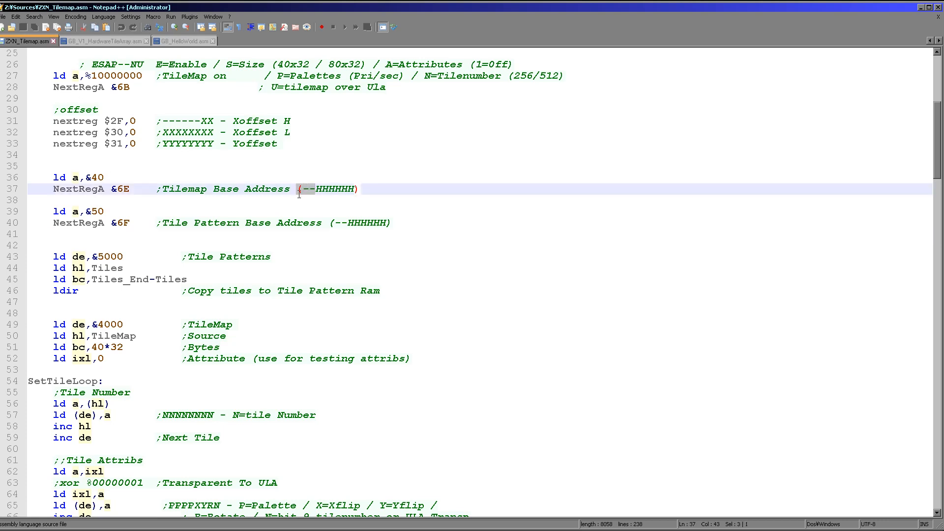
pyautogui.doubleClick(96, 177)
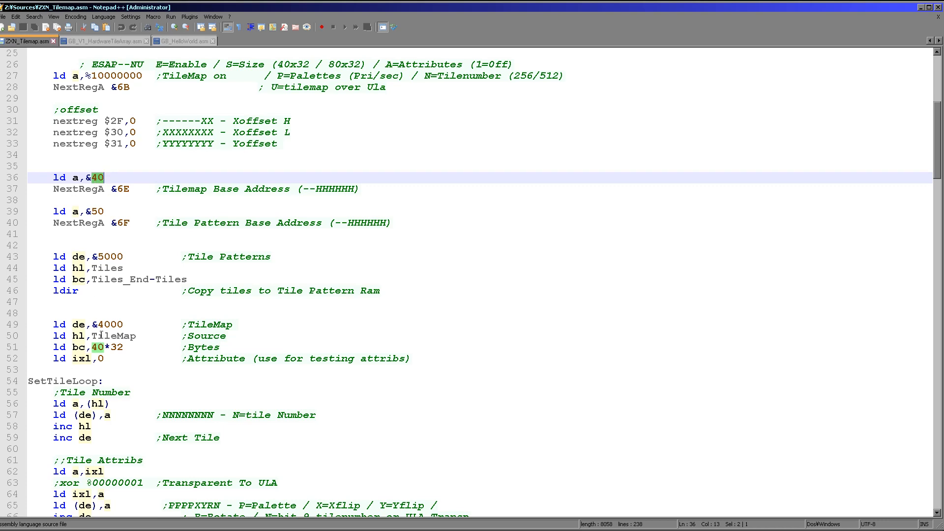
pyautogui.doubleClick(110, 324)
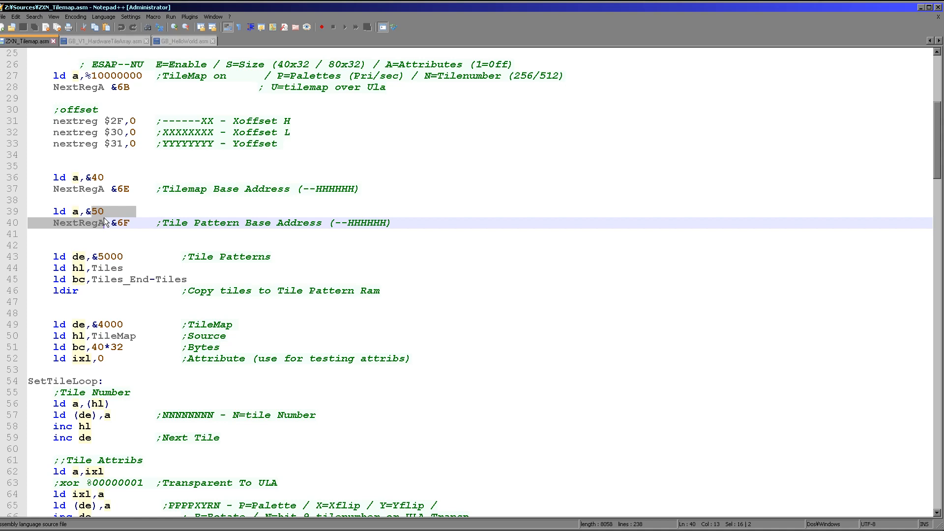
pyautogui.click(53, 201)
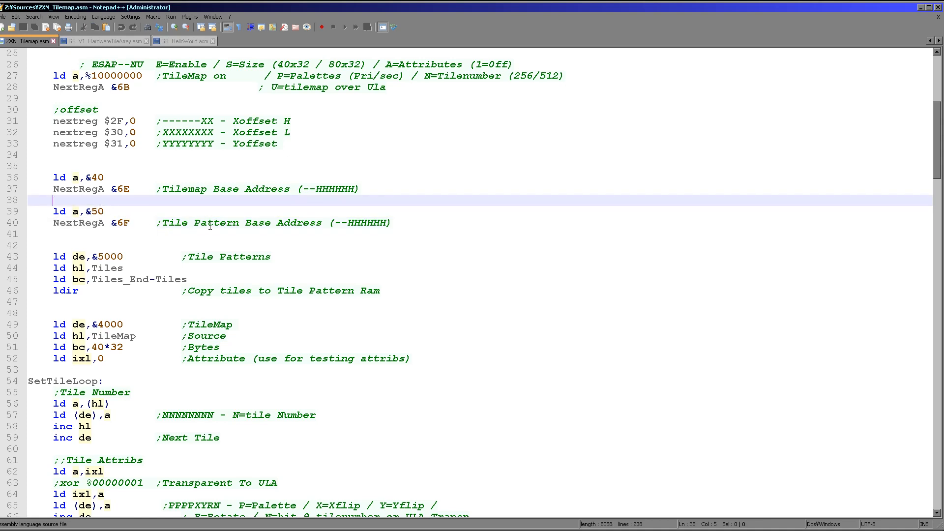
pyautogui.moveTo(242, 228)
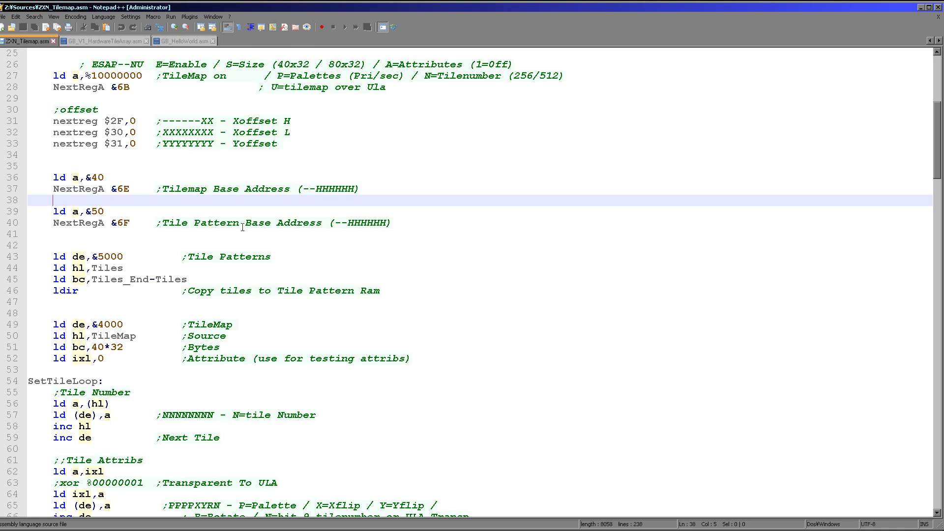
pyautogui.doubleClick(94, 212)
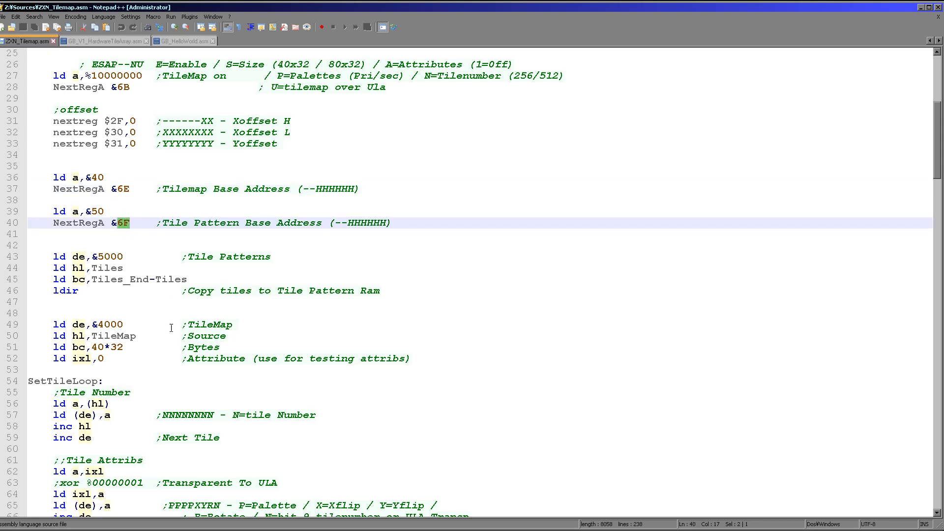
pyautogui.moveTo(199, 324)
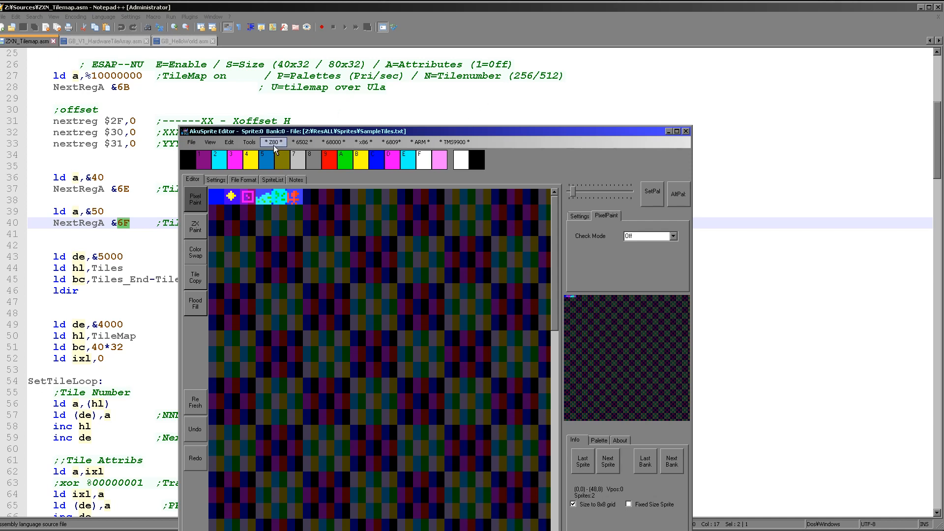
# Export the sample tiles via Z80 > SpecNEXT > Save 4bpp 8x8 Tiles.
pyautogui.click(273, 142)
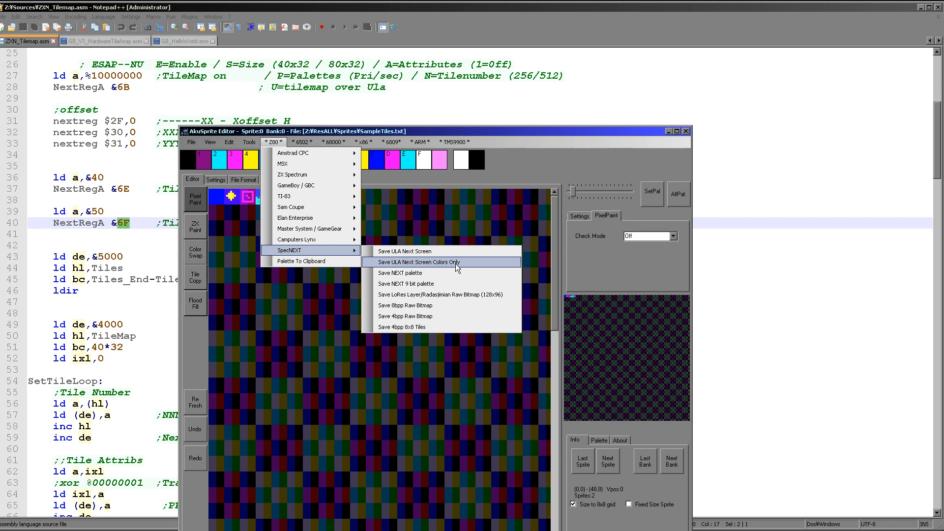
pyautogui.moveTo(440, 327)
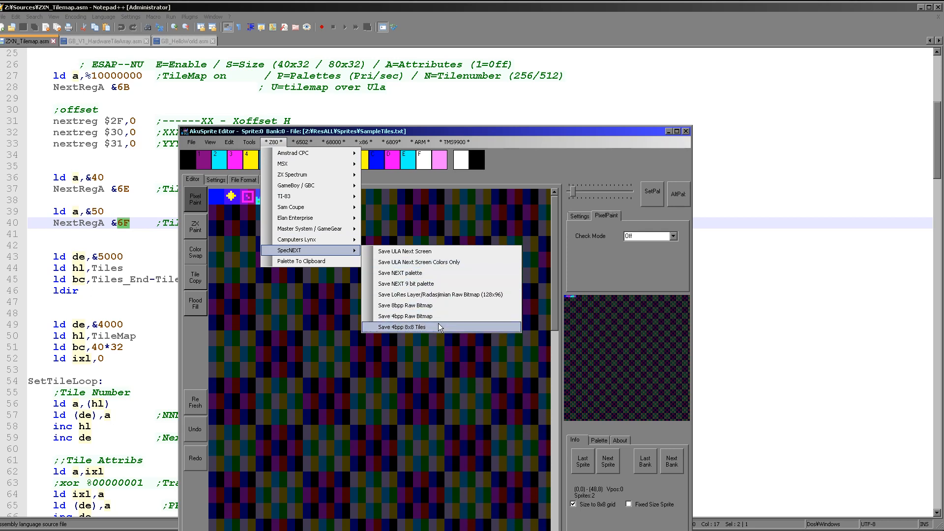
pyautogui.moveTo(439, 327)
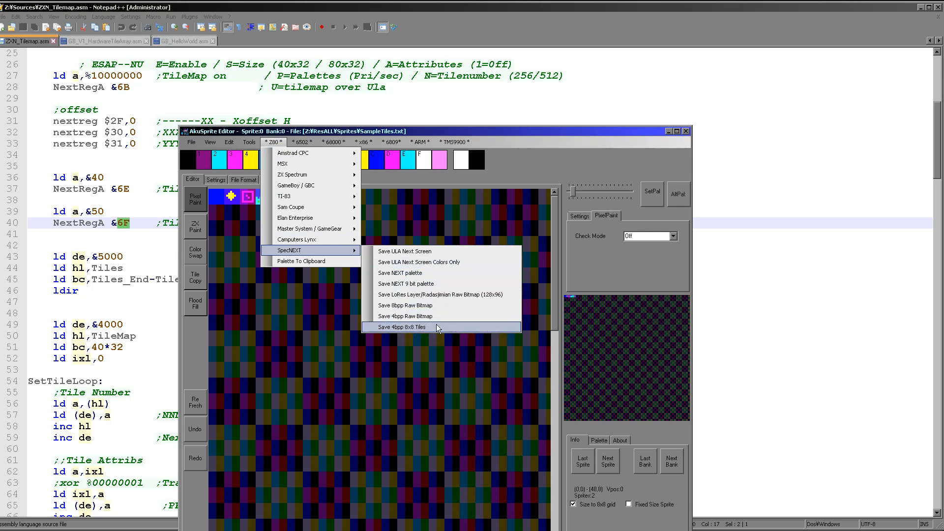
pyautogui.click(402, 327)
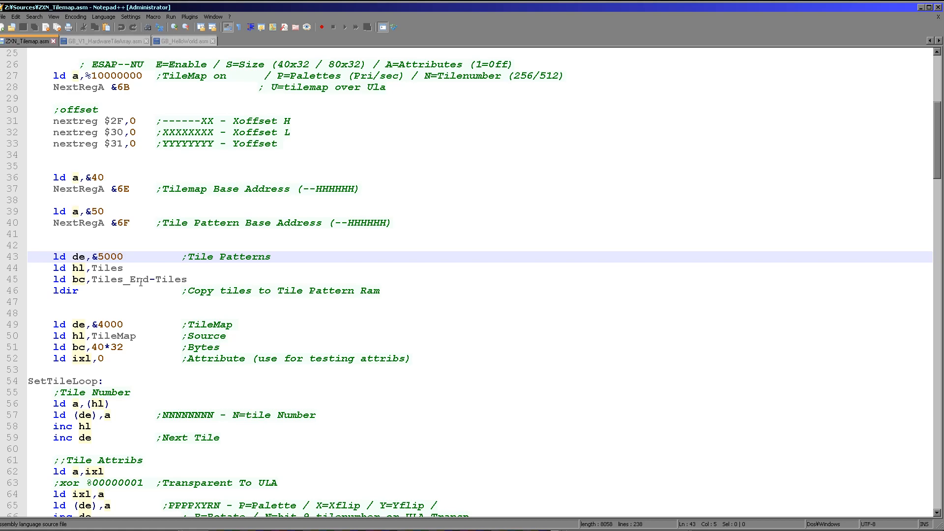
# Scroll through ZXN_Tilemap.asm to review the Tiles block and tilemap copy setup.
pyautogui.scroll(-3)
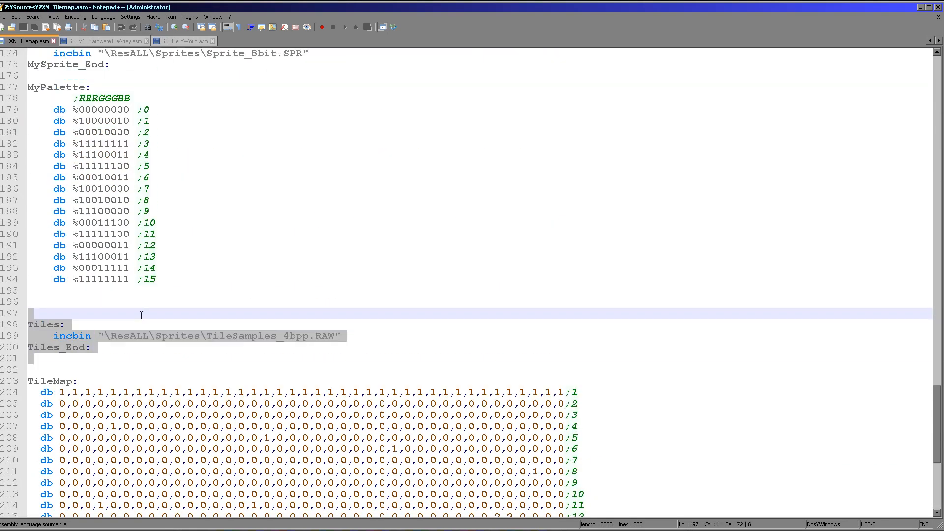
pyautogui.scroll(3)
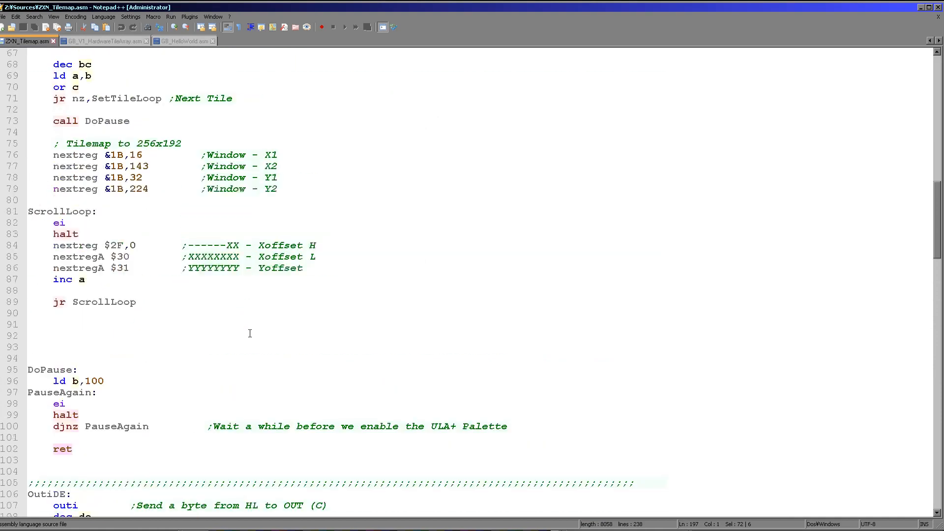
pyautogui.scroll(3)
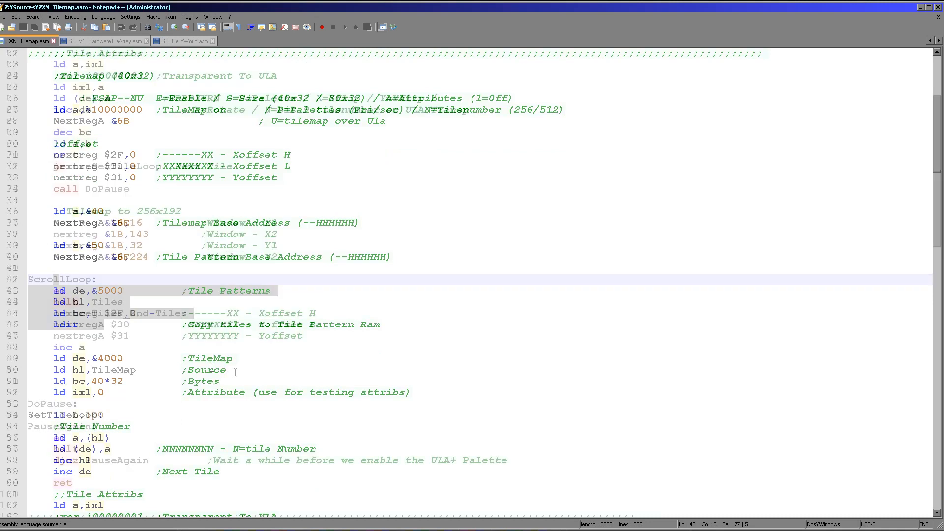
pyautogui.scroll(-3)
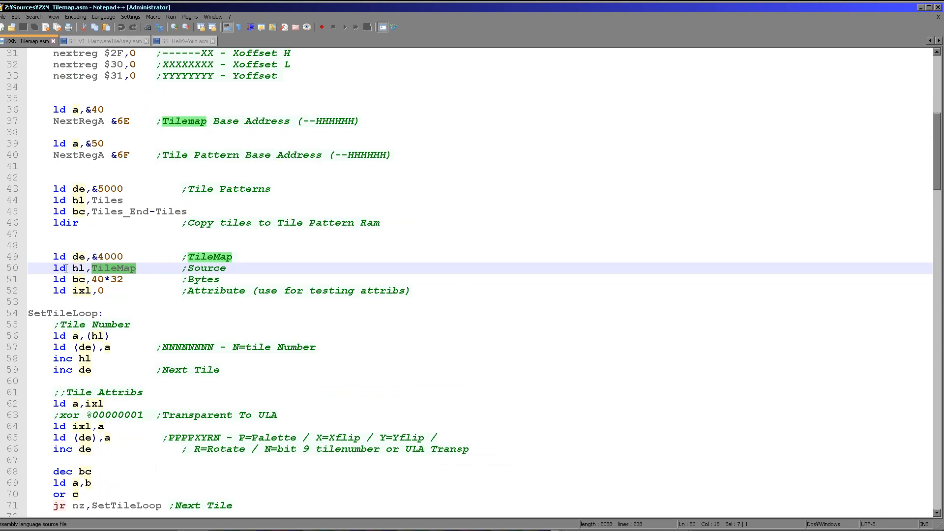
pyautogui.scroll(-3)
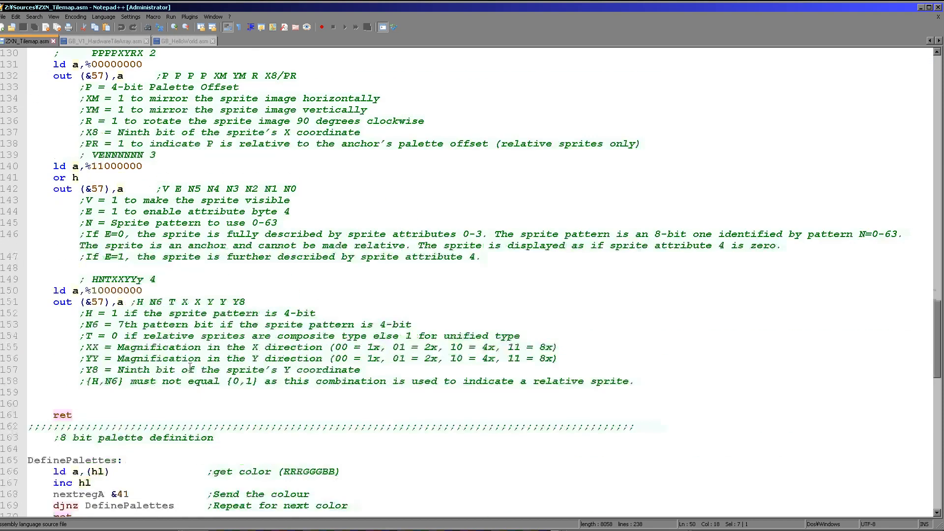
pyautogui.scroll(-3)
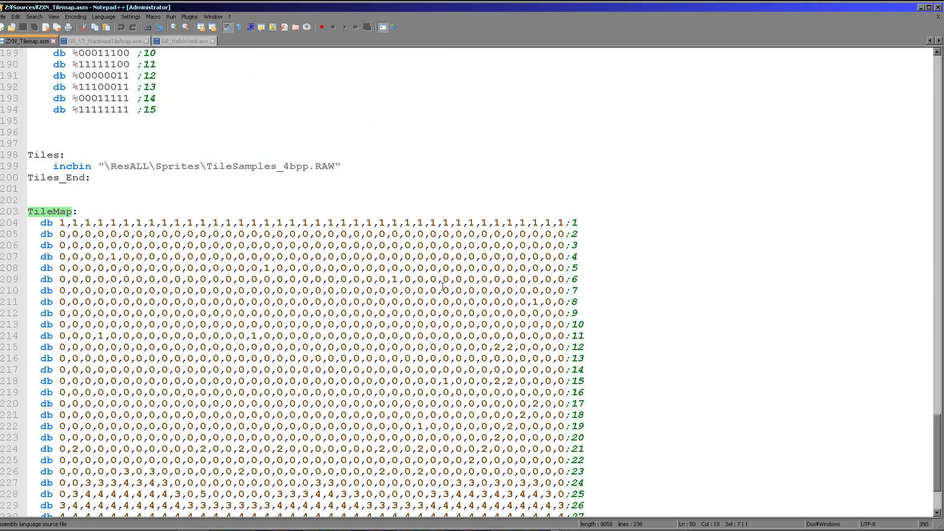
pyautogui.scroll(-3)
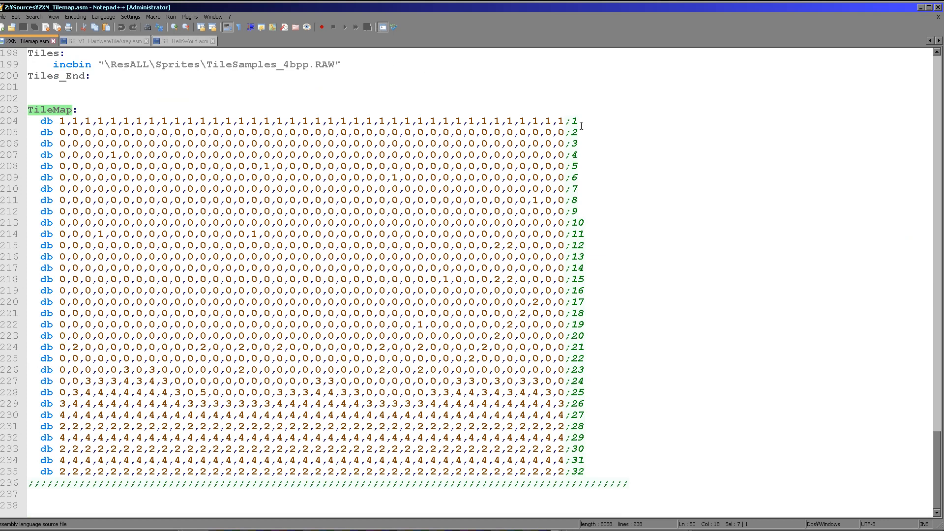
pyautogui.moveTo(30, 407)
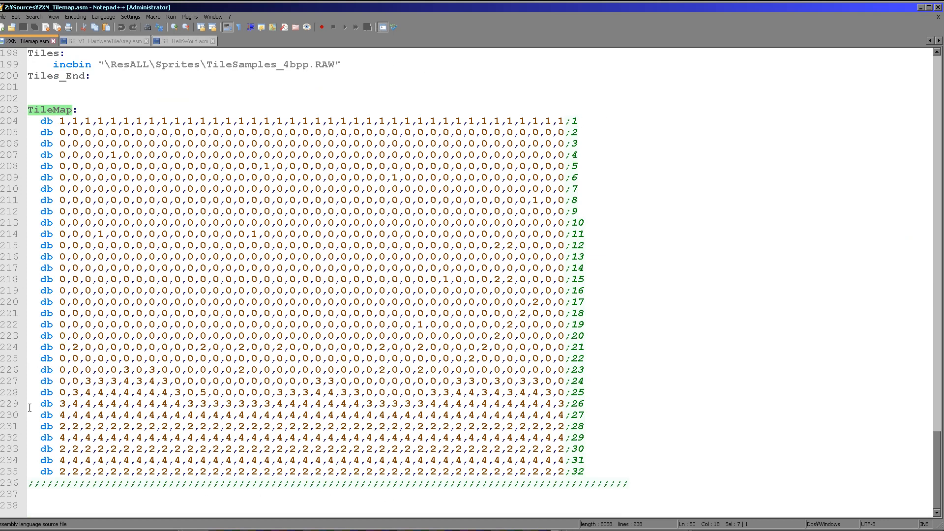
pyautogui.moveTo(175, 390)
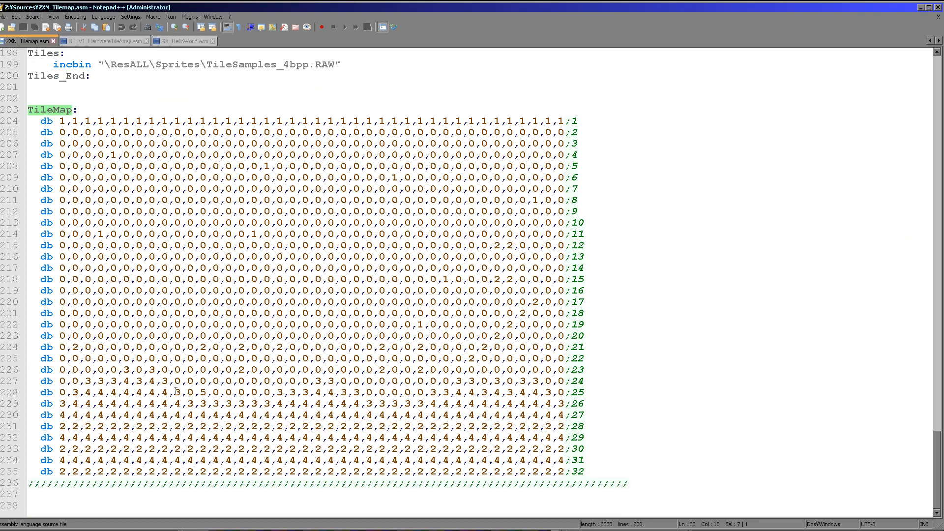
pyautogui.moveTo(181, 410)
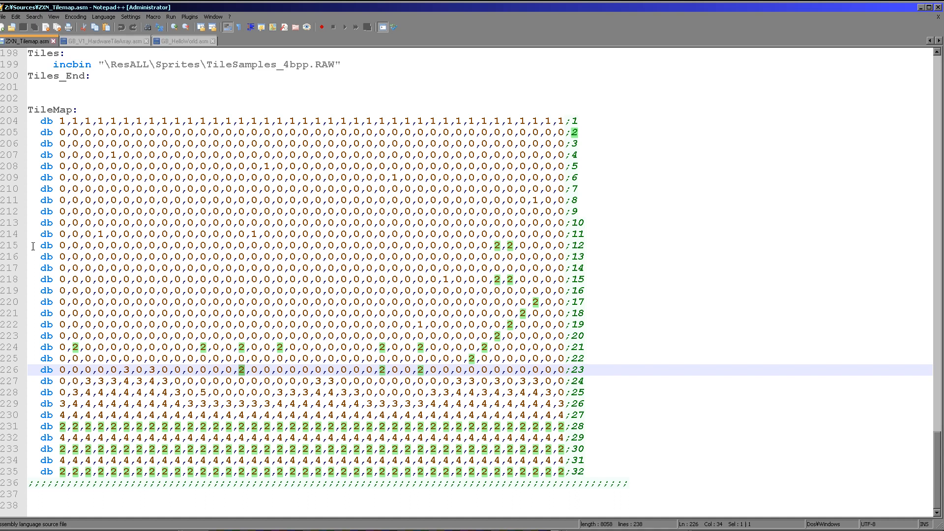
pyautogui.moveTo(250, 412)
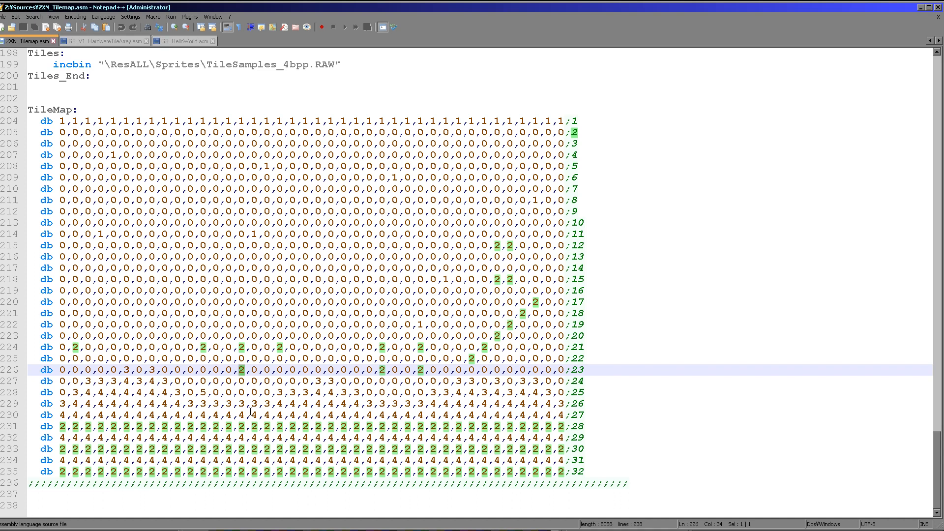
pyautogui.click(204, 392)
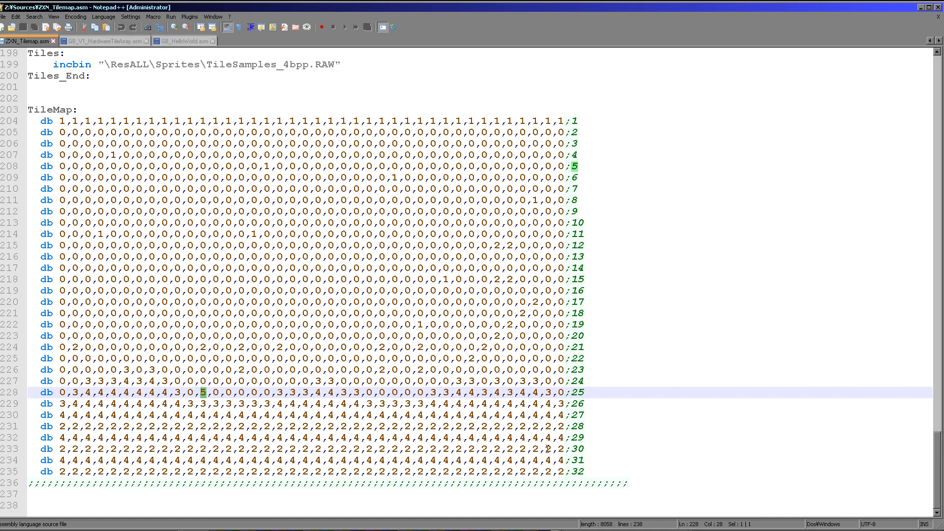
pyautogui.scroll(3)
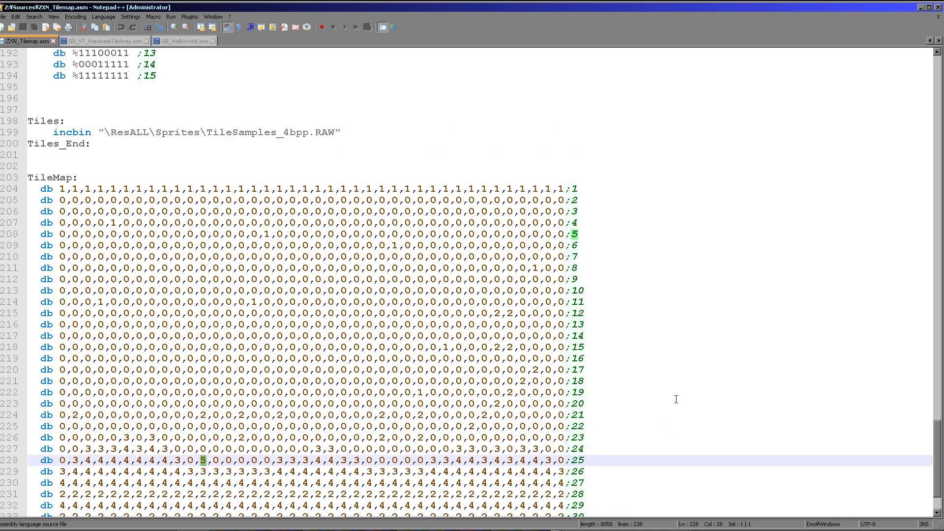
pyautogui.scroll(3)
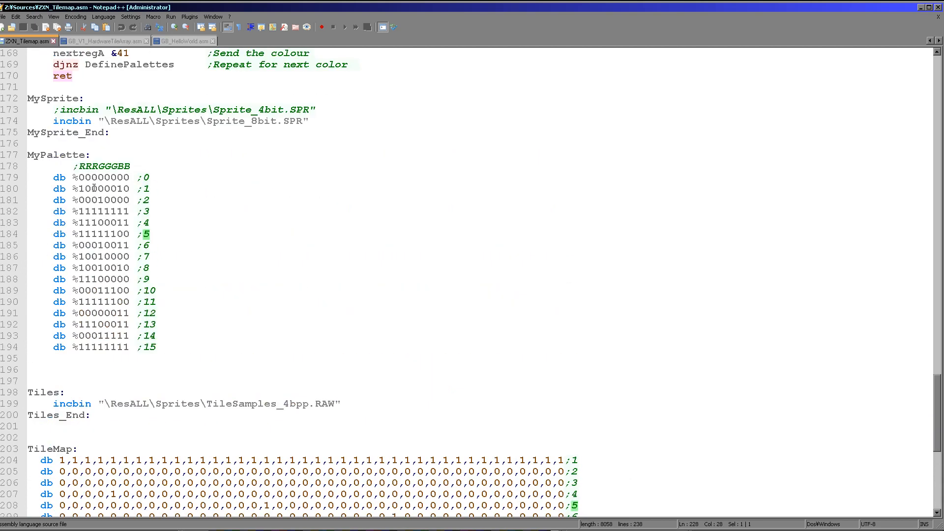
pyautogui.scroll(3)
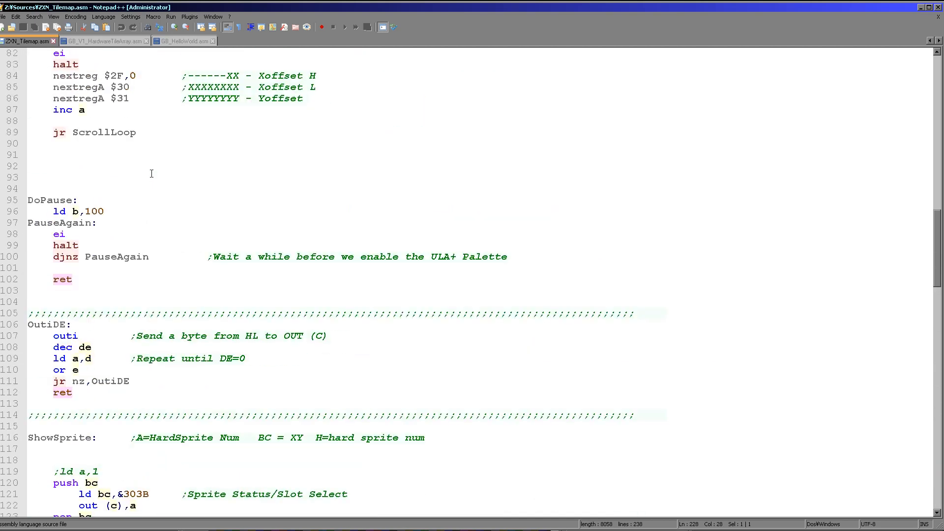
pyautogui.scroll(3)
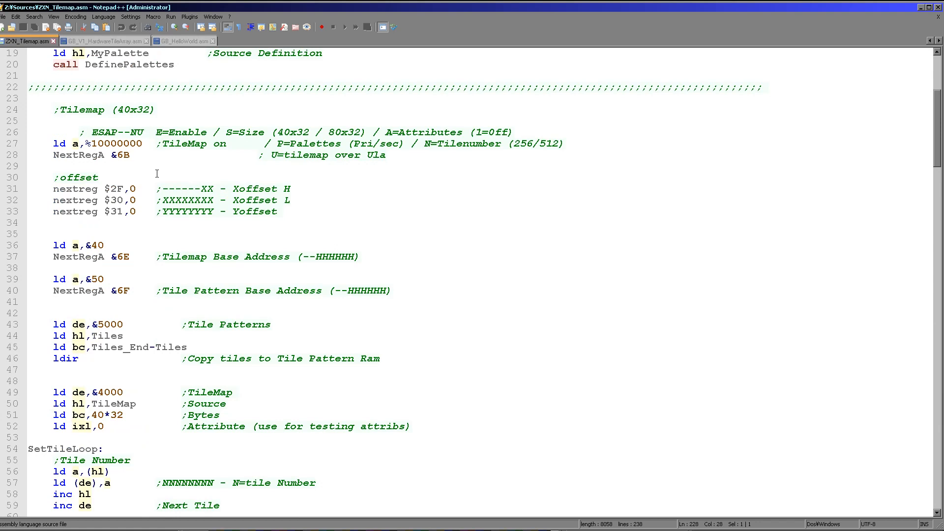
pyautogui.scroll(-3)
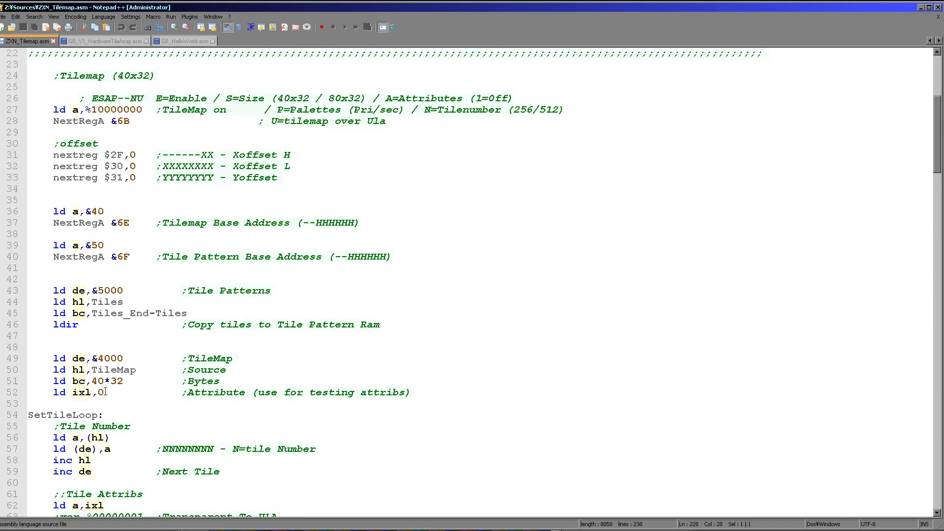
pyautogui.scroll(3)
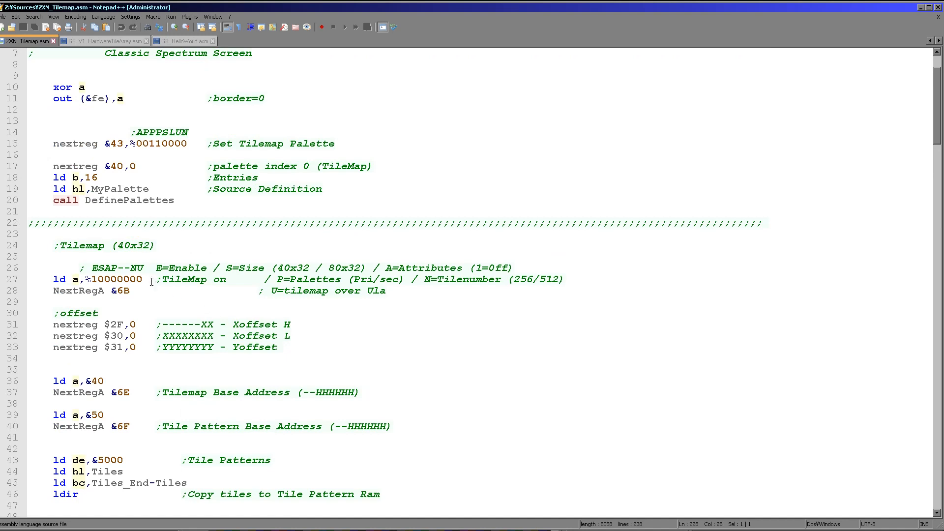
pyautogui.scroll(-3)
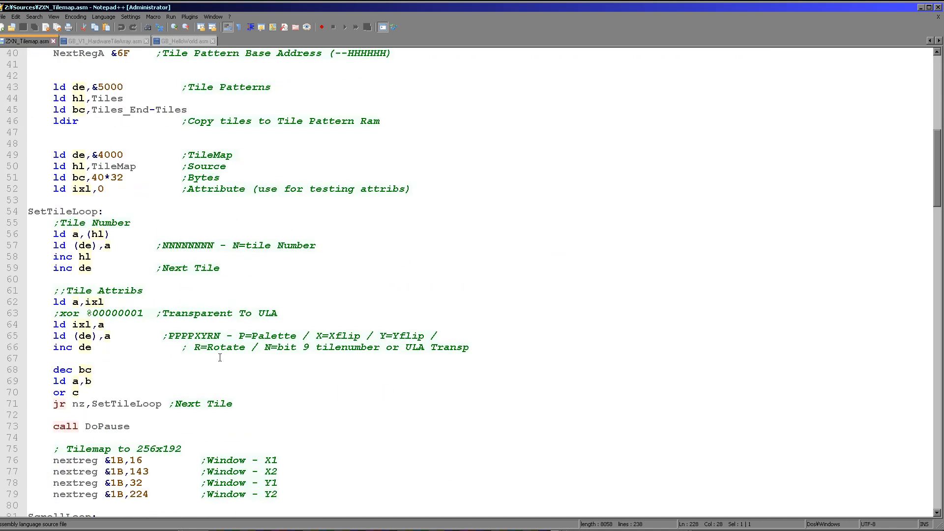
pyautogui.scroll(-3)
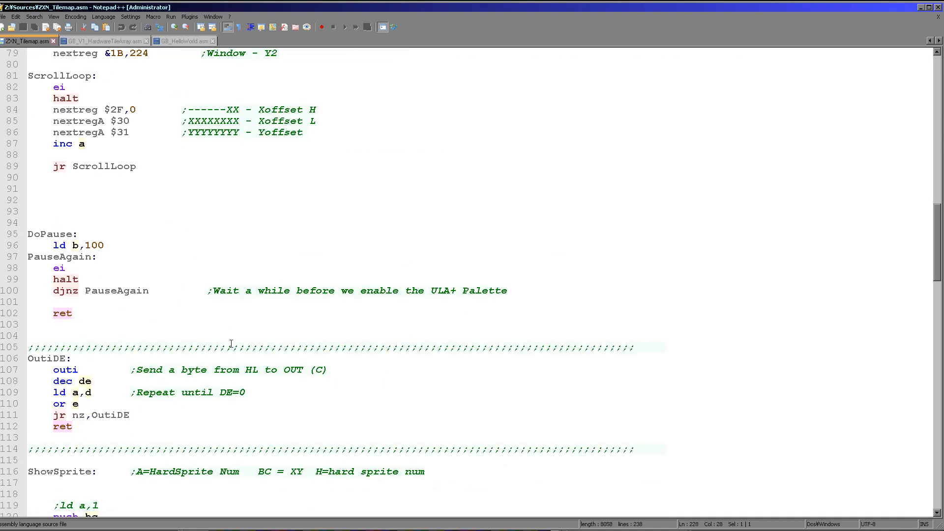
pyautogui.scroll(3)
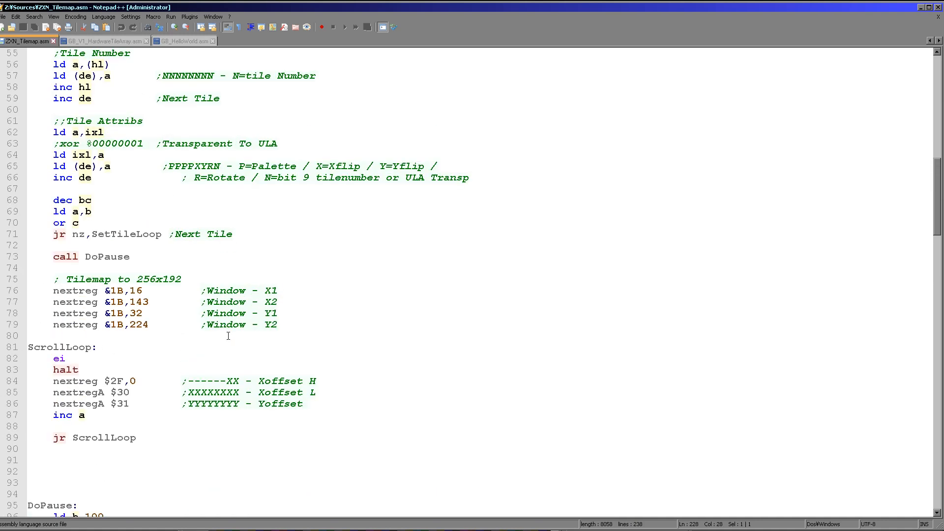
pyautogui.scroll(3)
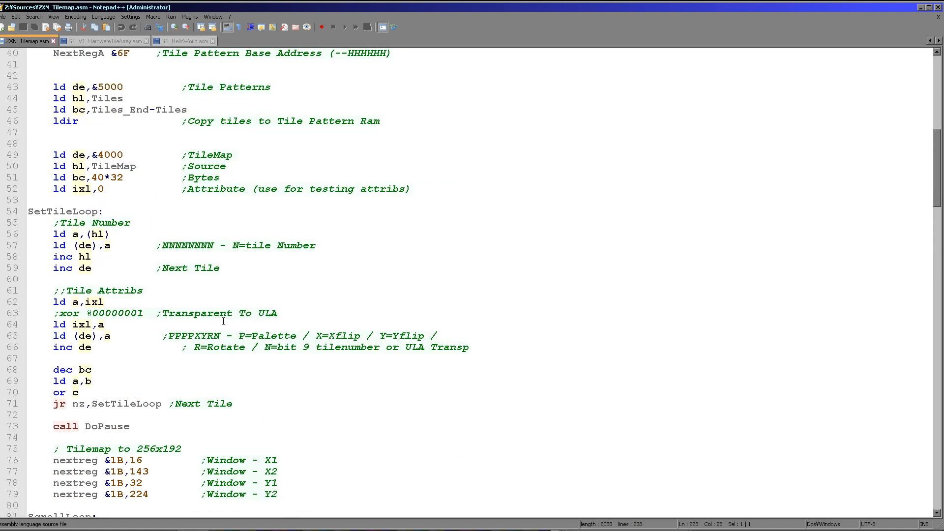
pyautogui.doubleClick(81, 188)
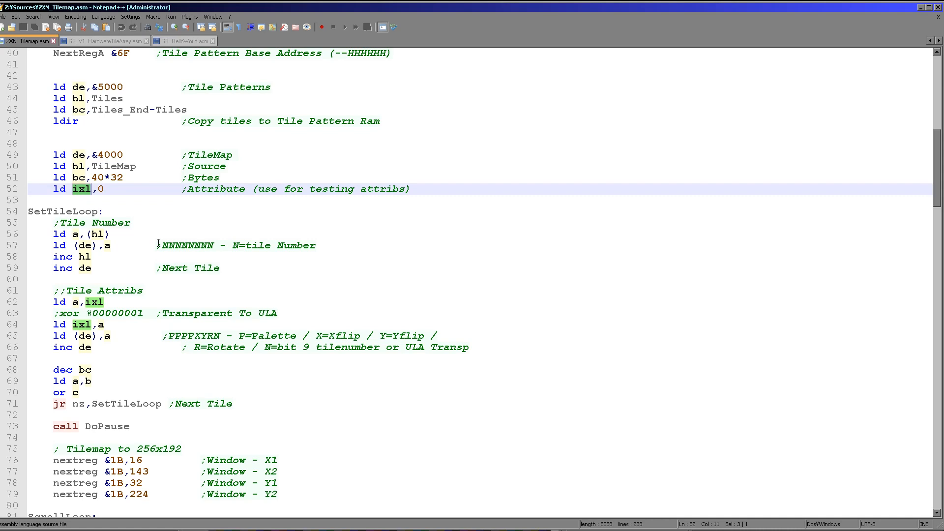
pyautogui.moveTo(168, 233)
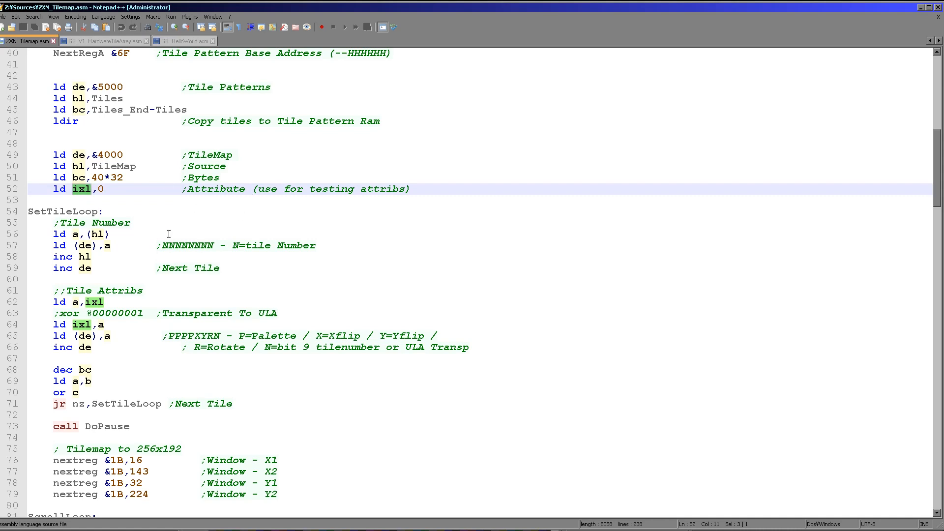
pyautogui.moveTo(171, 377)
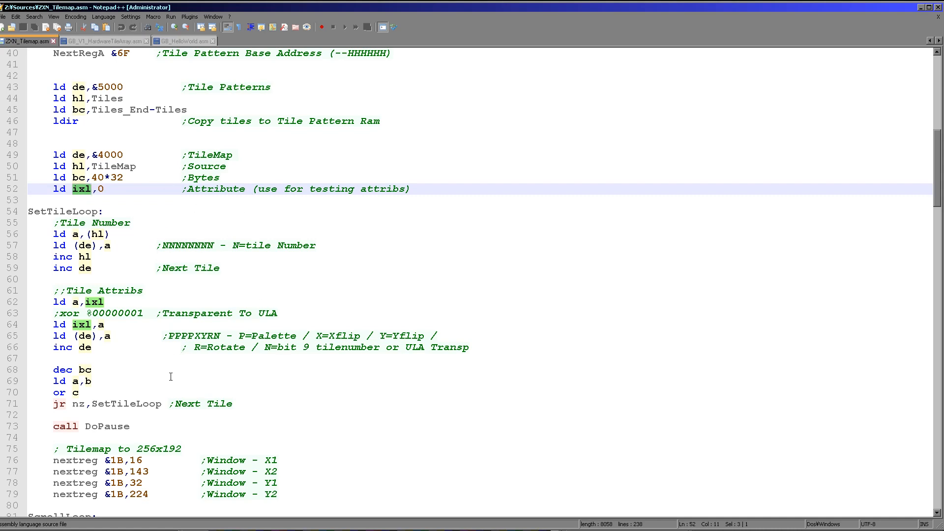
pyautogui.moveTo(155, 363)
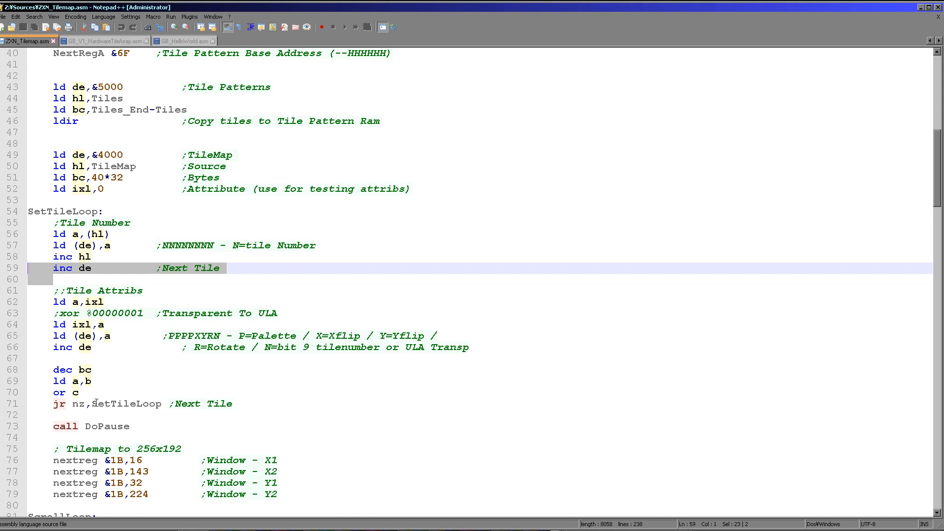
# Click near the xor %00000001 line and scroll to the ScrollLoop and DoPause routines.
pyautogui.click(94, 348)
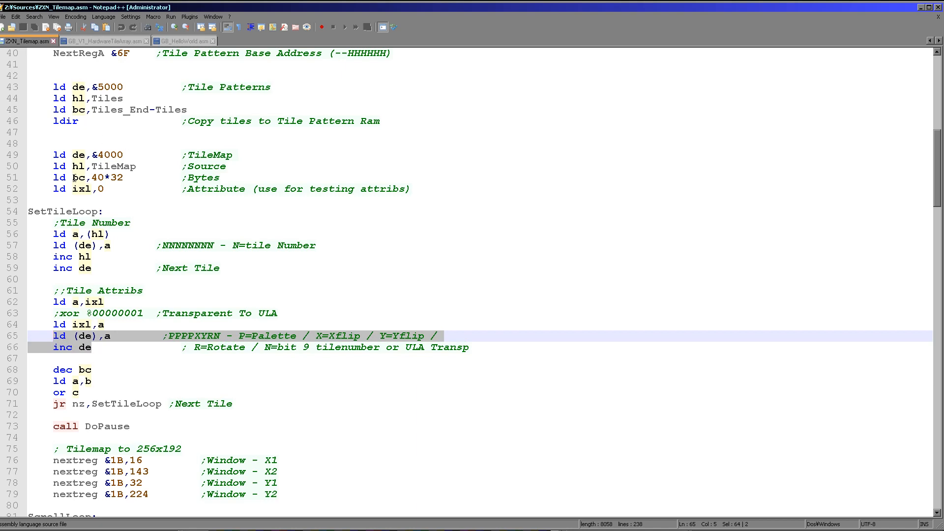
pyautogui.scroll(3)
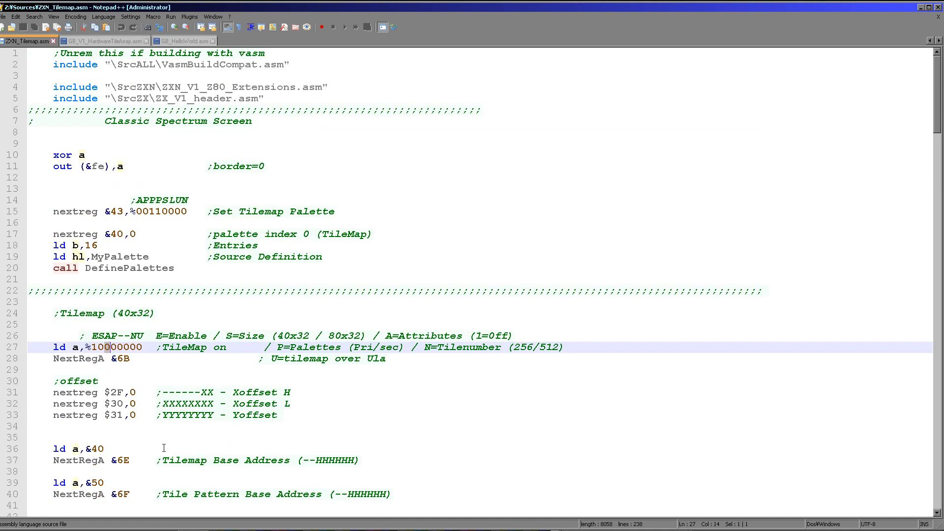
pyautogui.scroll(-3)
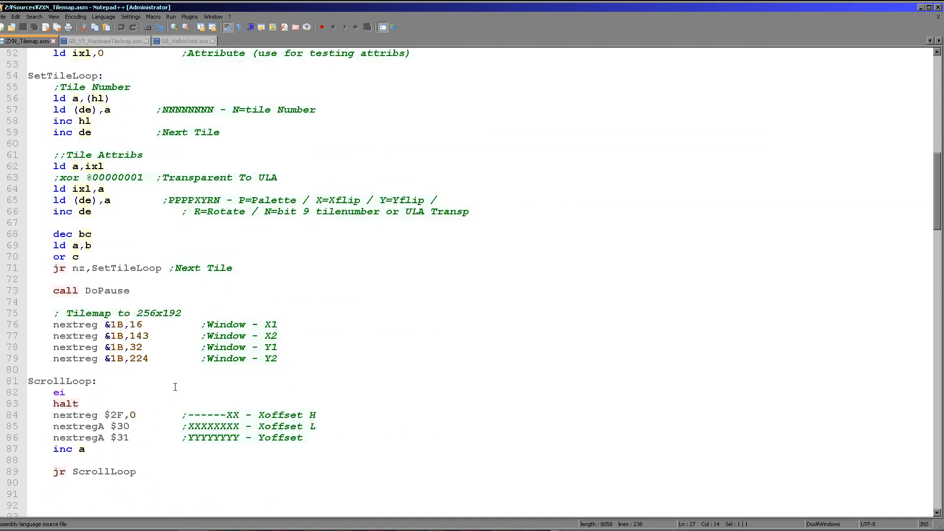
pyautogui.click(215, 312)
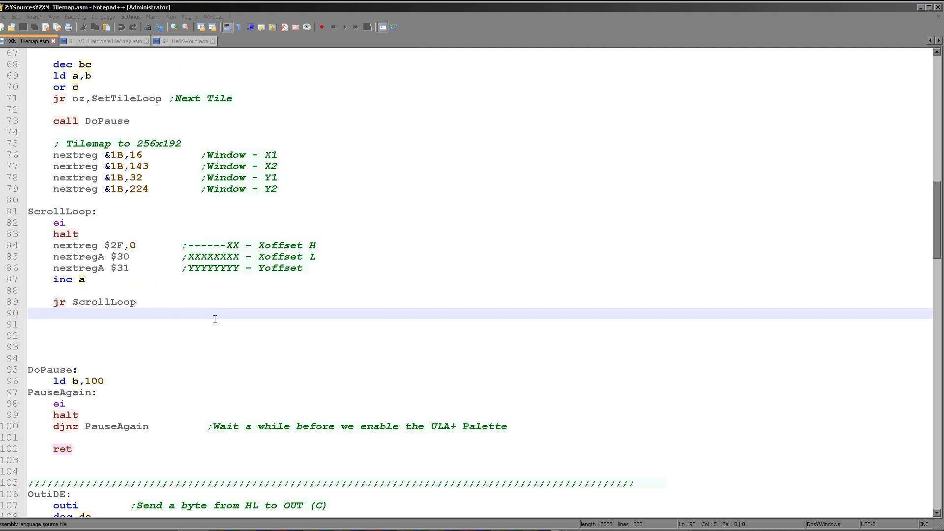
pyautogui.moveTo(621, 139)
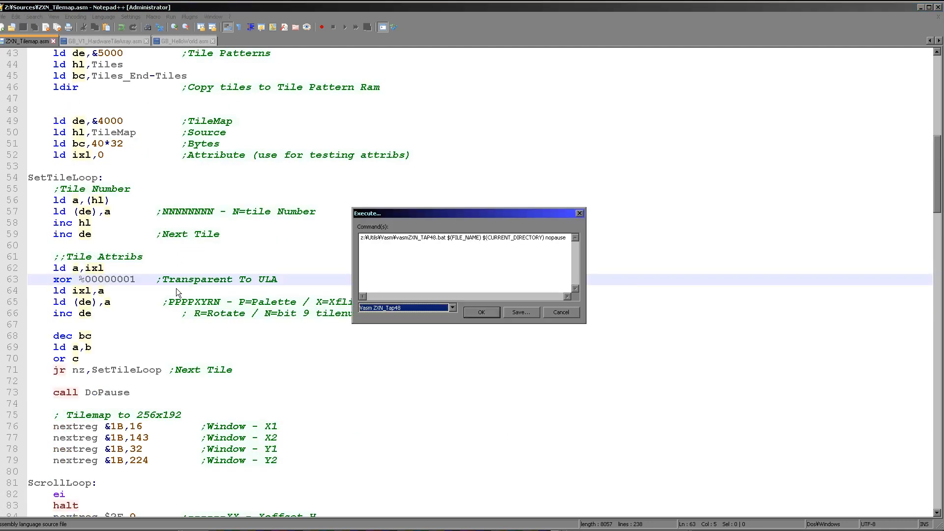
pyautogui.moveTo(177, 384)
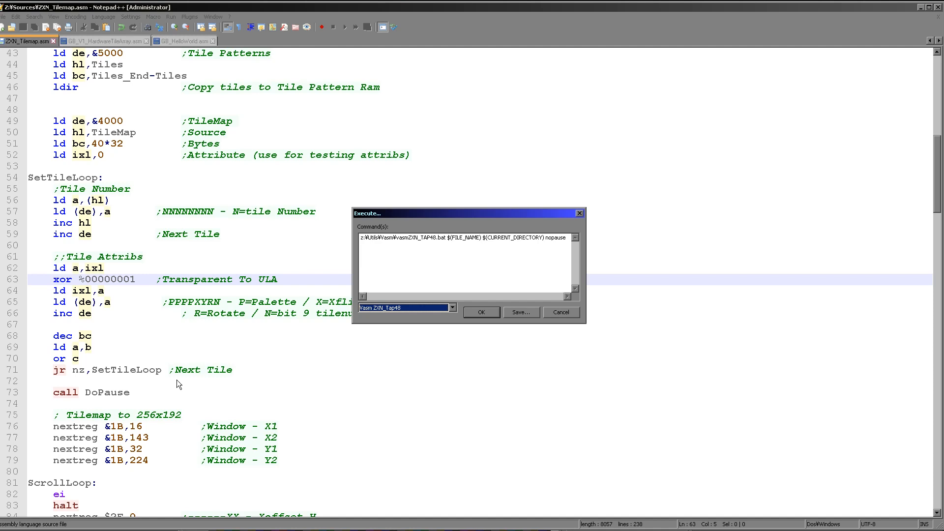
pyautogui.moveTo(123, 331)
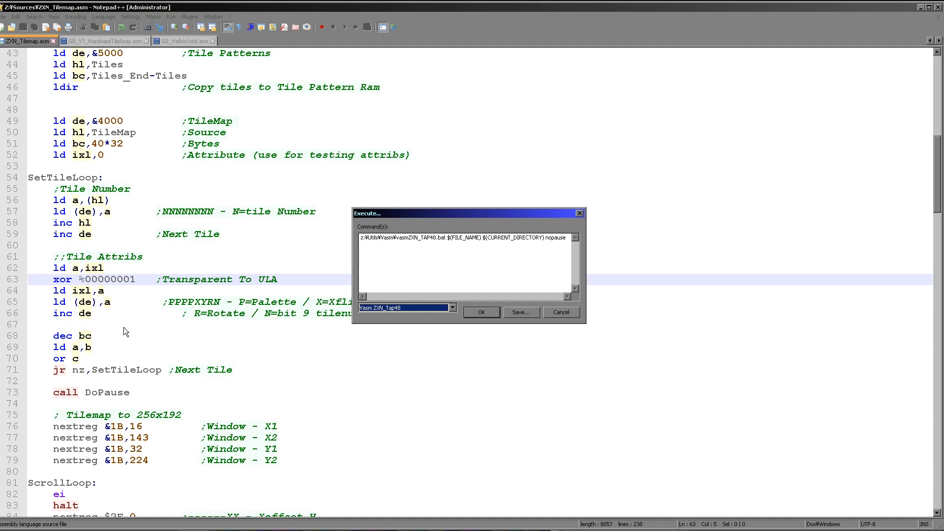
pyautogui.moveTo(118, 284)
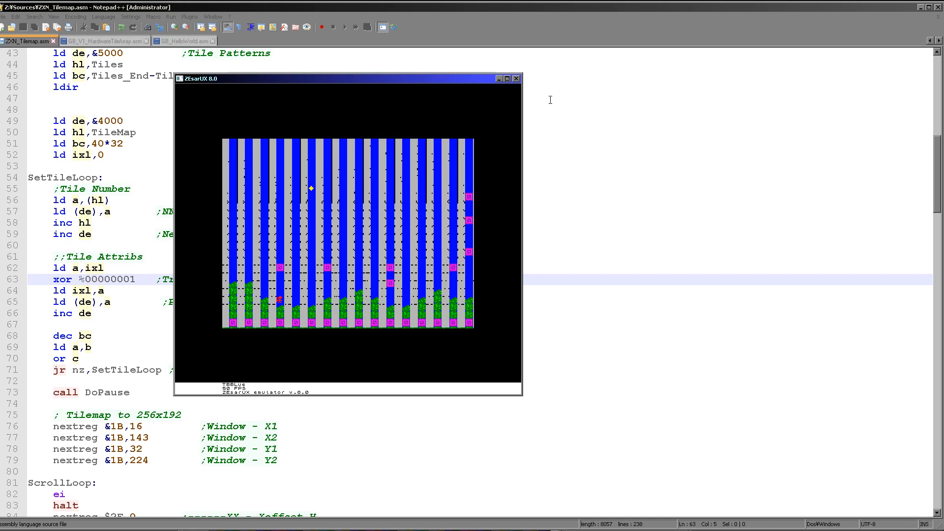
pyautogui.click(517, 78)
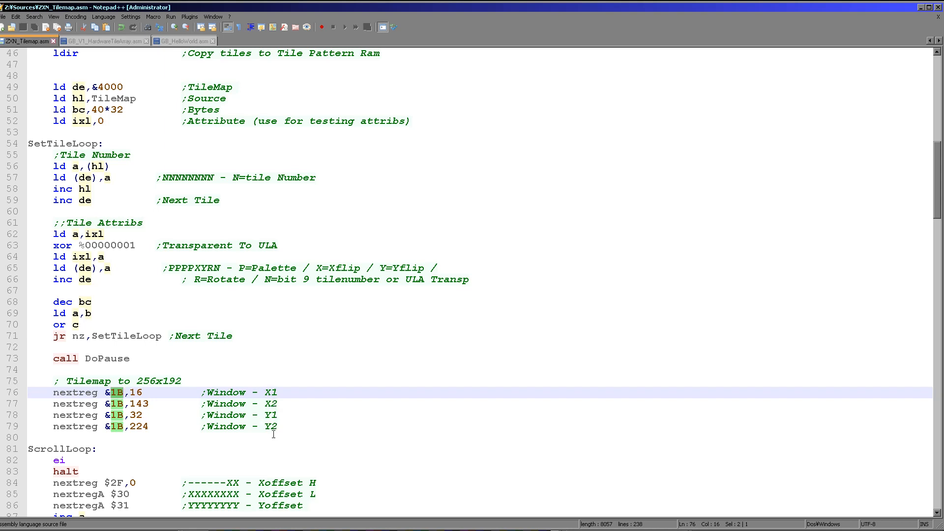
pyautogui.moveTo(229, 374)
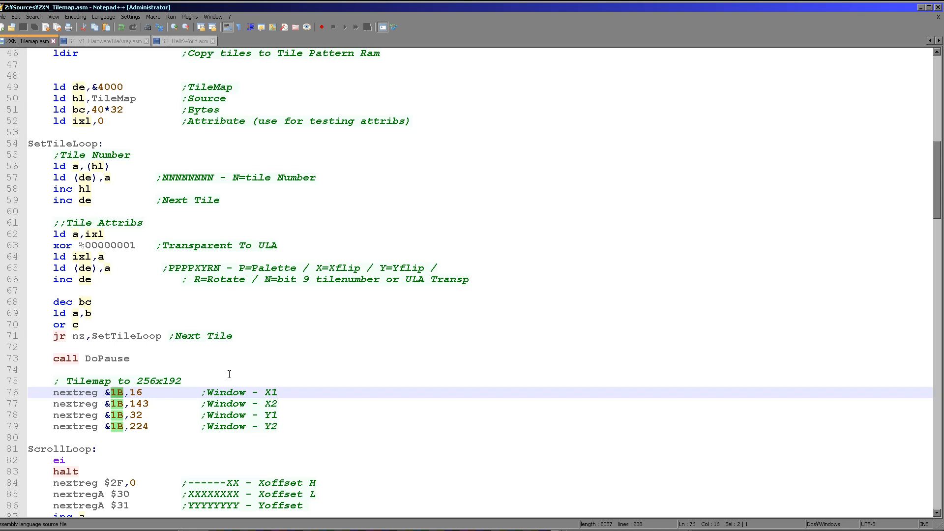
pyautogui.scroll(-3)
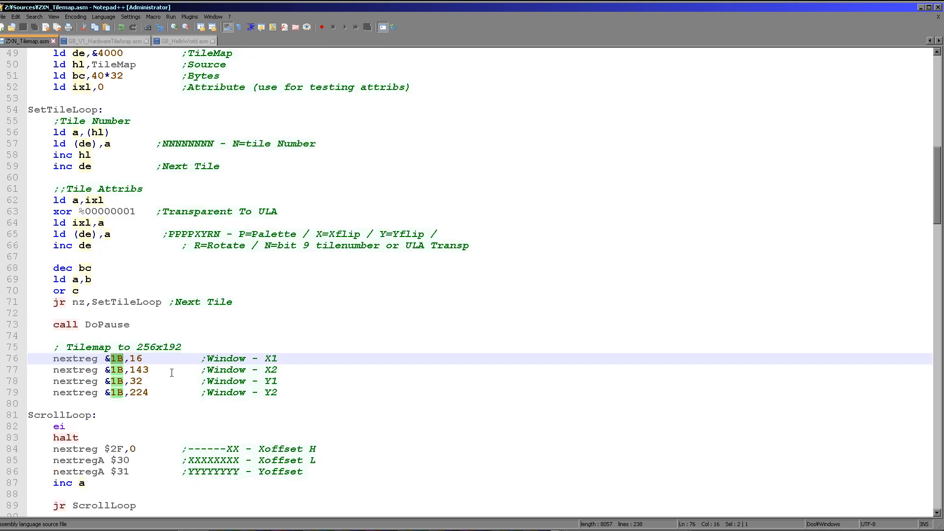
pyautogui.moveTo(127, 445)
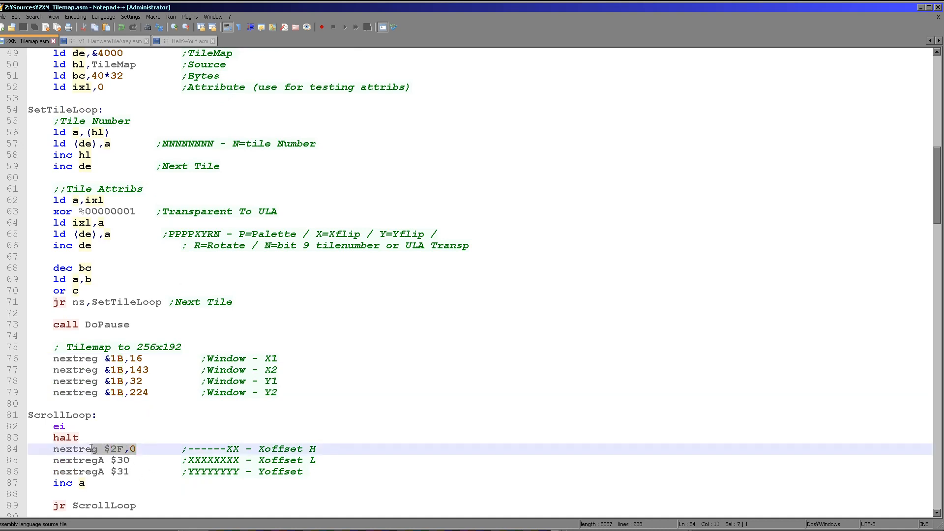
pyautogui.click(127, 471)
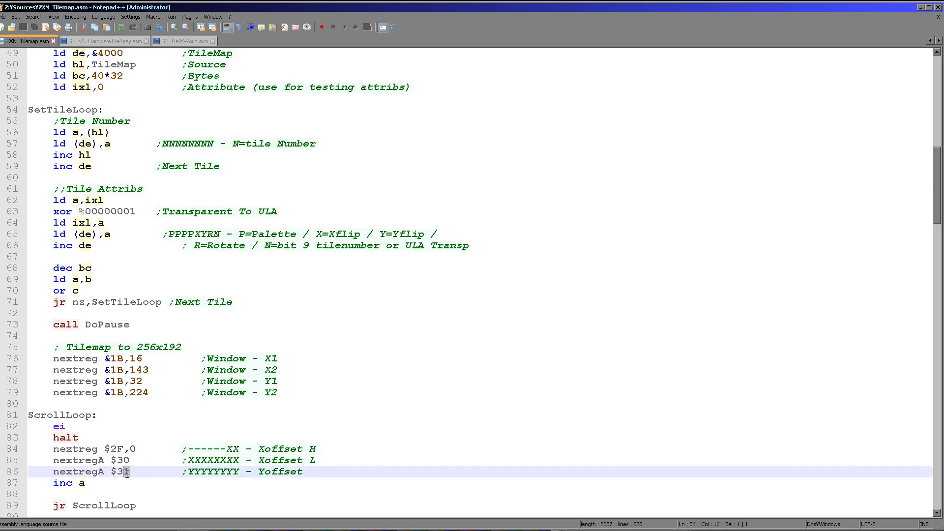
pyautogui.doubleClick(119, 471)
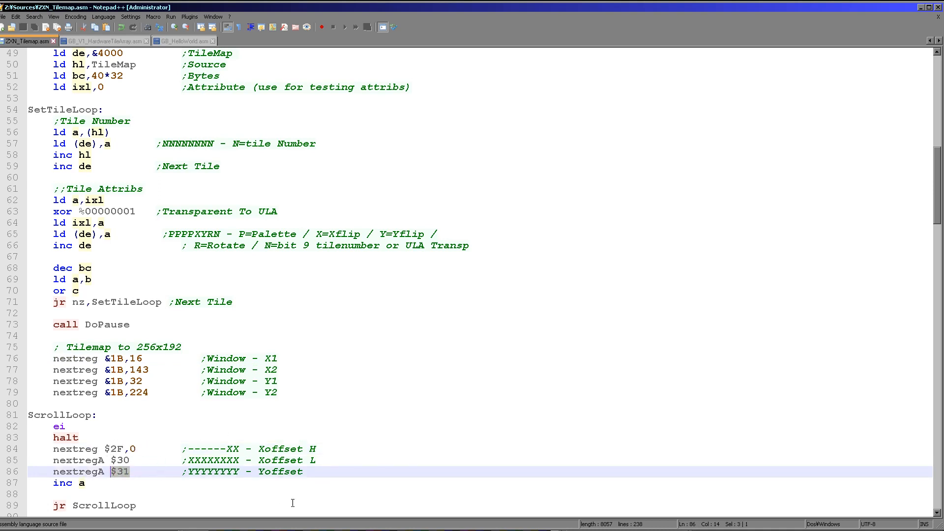
pyautogui.moveTo(91, 482)
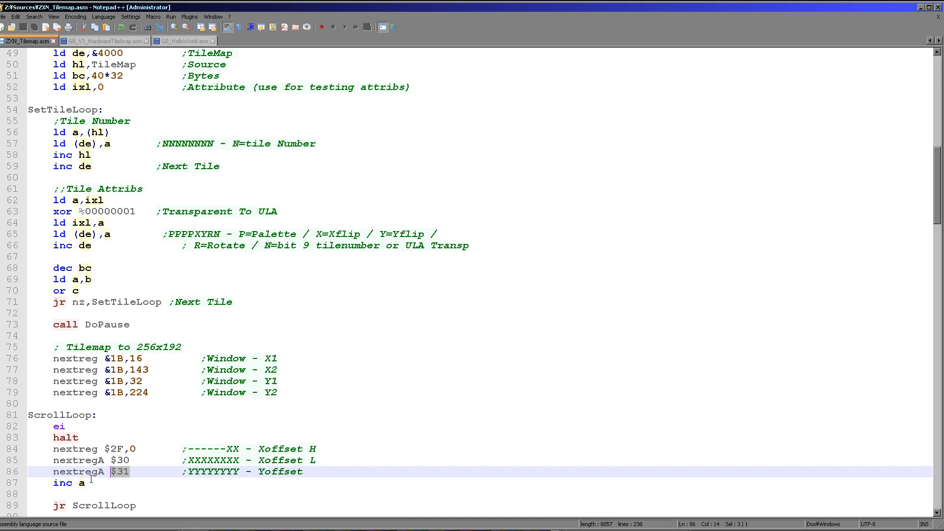
pyautogui.moveTo(120, 502)
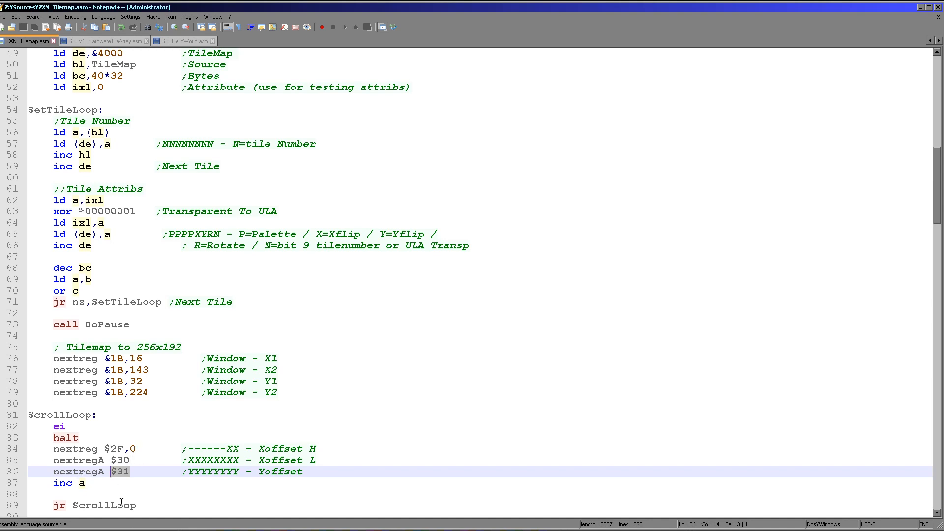
pyautogui.moveTo(359, 507)
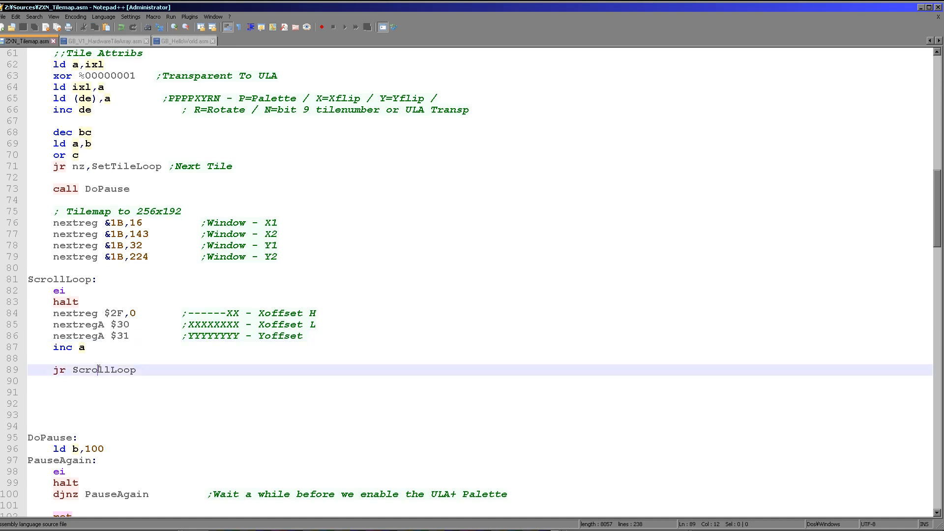
pyautogui.scroll(3)
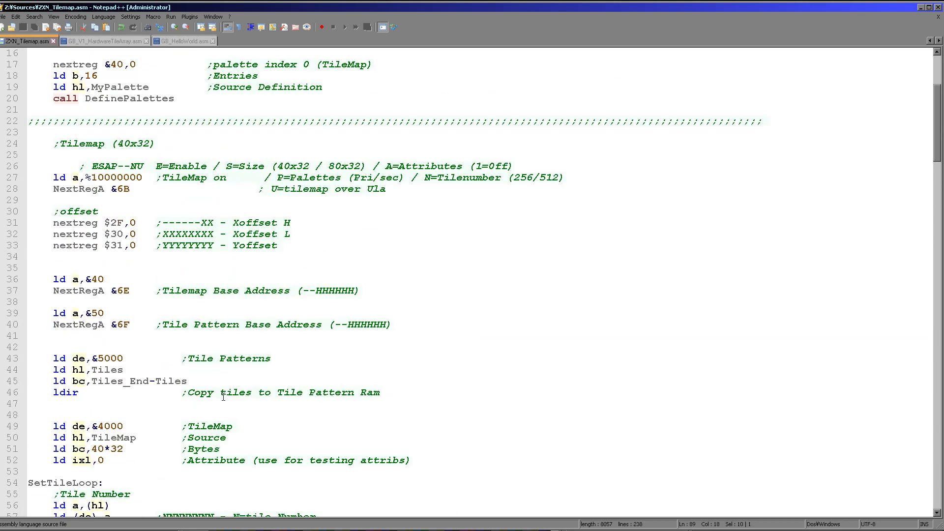
# Scroll through the source around the &60/&70 and &7000/&6000 address settings.
pyautogui.scroll(3)
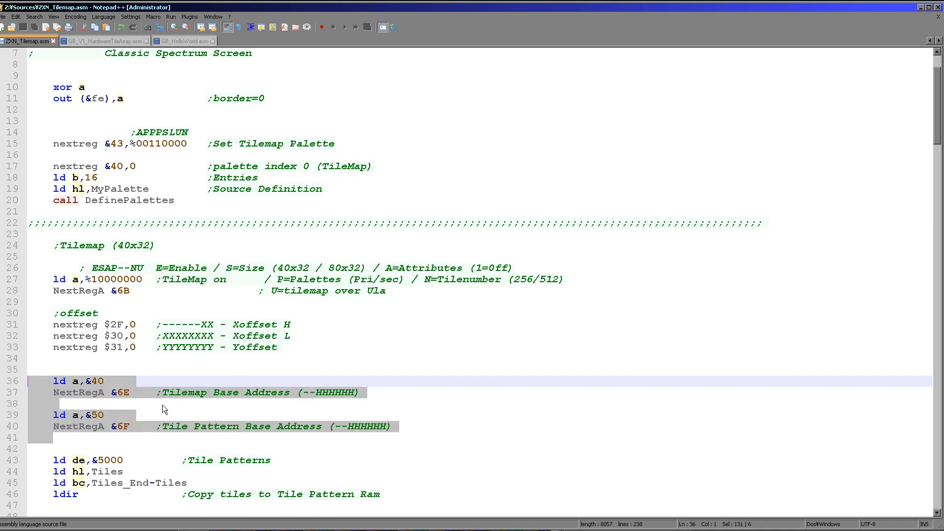
pyautogui.moveTo(133, 442)
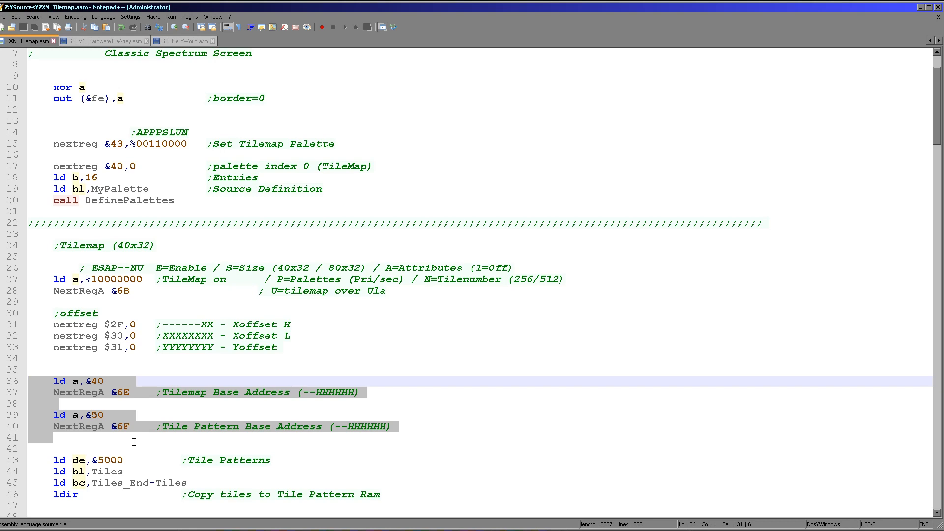
pyautogui.moveTo(716, 5)
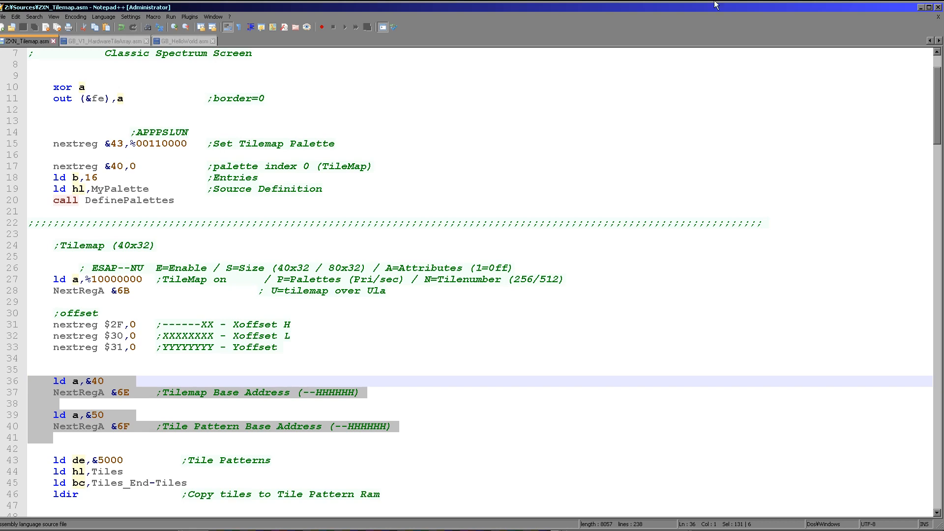
pyautogui.moveTo(244, 392)
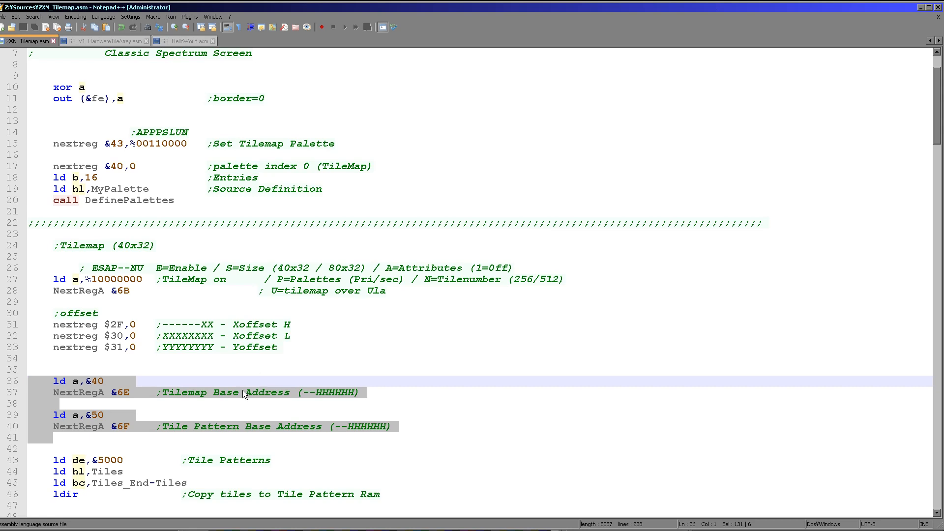
pyautogui.scroll(-3)
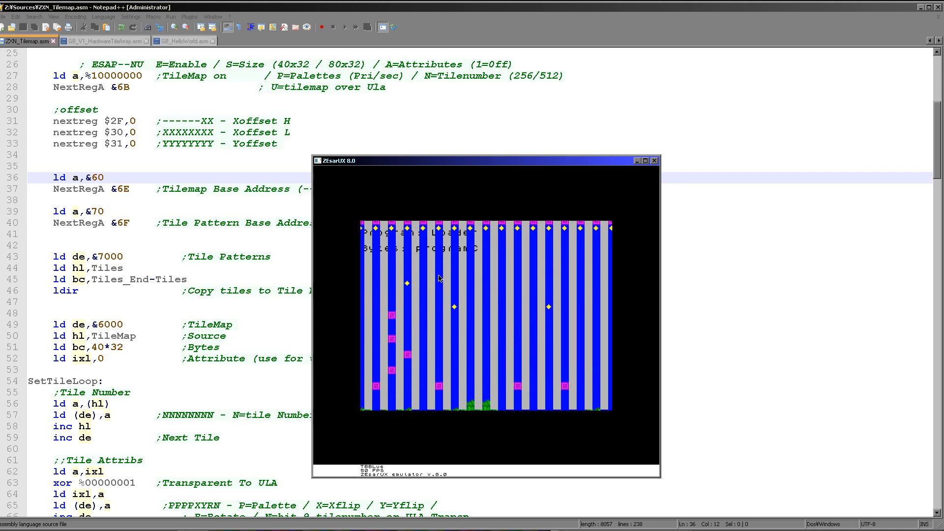
pyautogui.moveTo(435, 454)
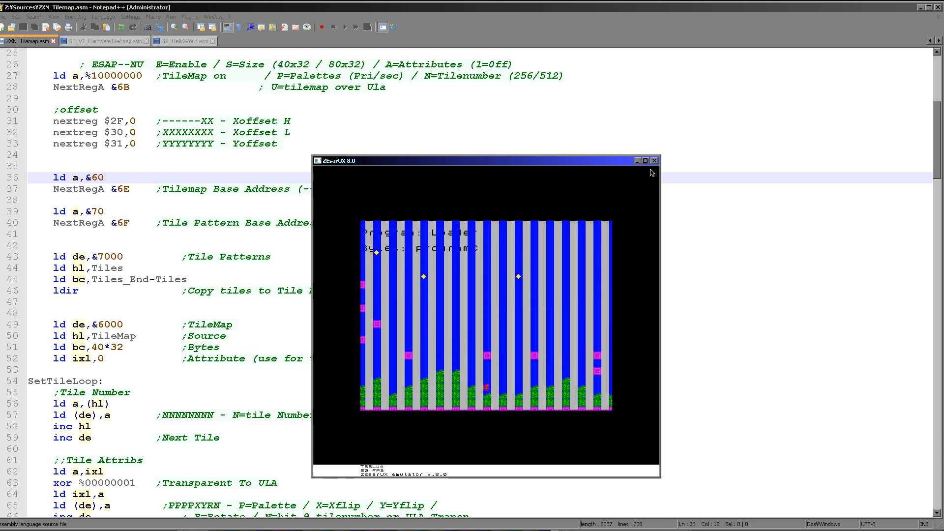
# Close the ZEsarUX window running the relocated-memory demo.
pyautogui.click(655, 160)
pyautogui.write('4')
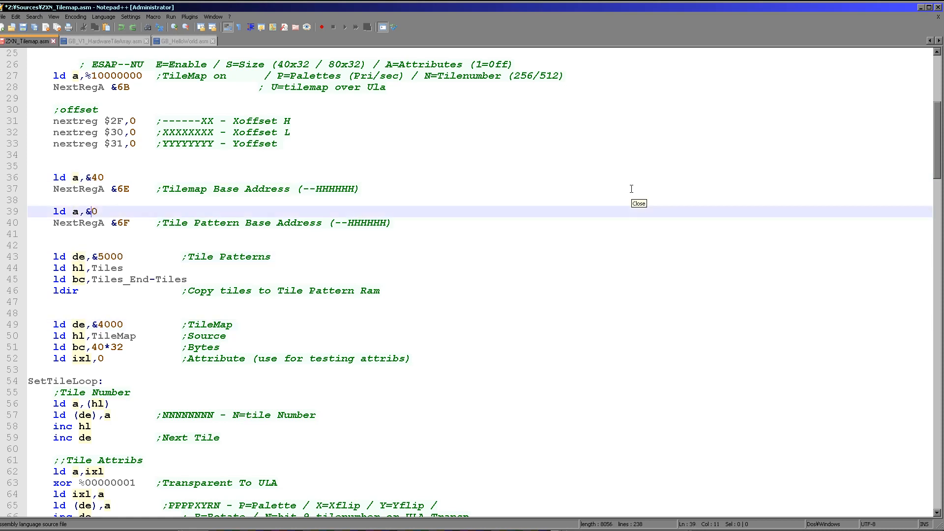
# Restore line 39 to ld a,&50 and scroll through the attribute comments.
pyautogui.write('5')
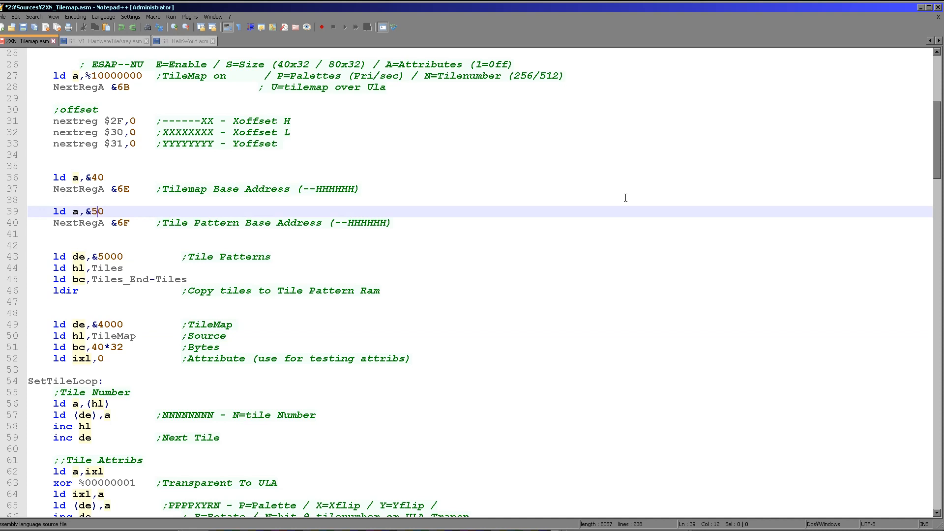
pyautogui.moveTo(613, 219)
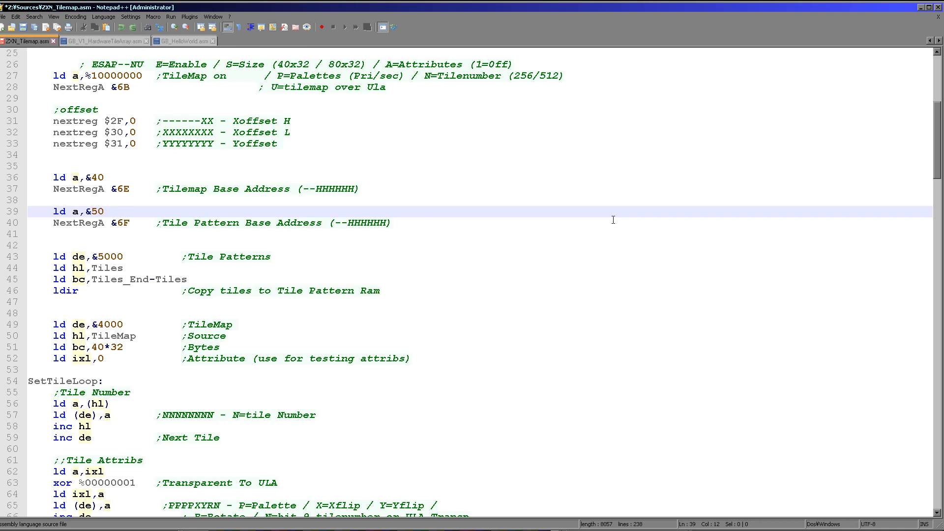
pyautogui.scroll(-3)
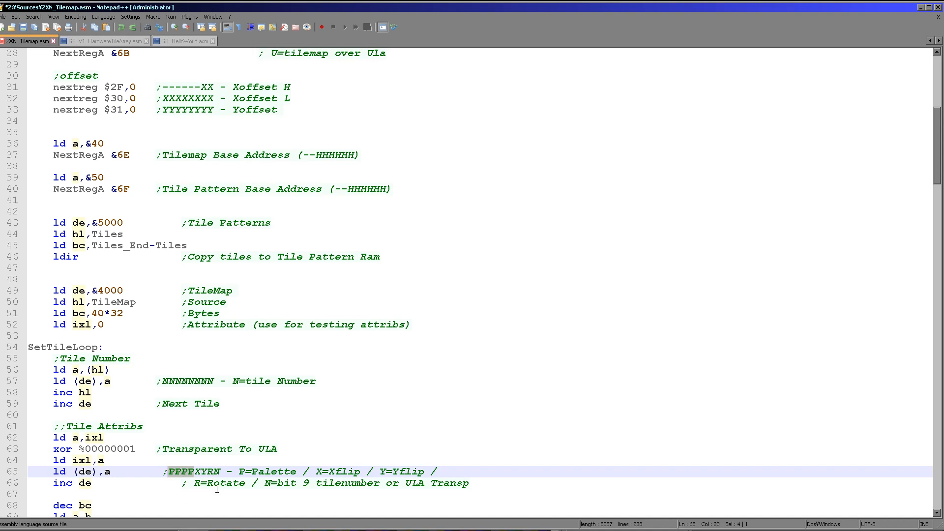
pyautogui.moveTo(186, 464)
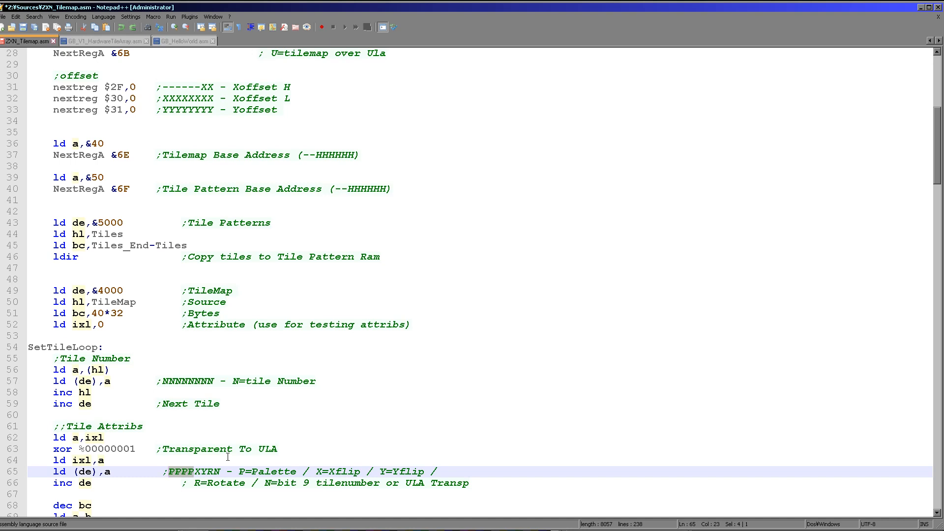
pyautogui.moveTo(236, 440)
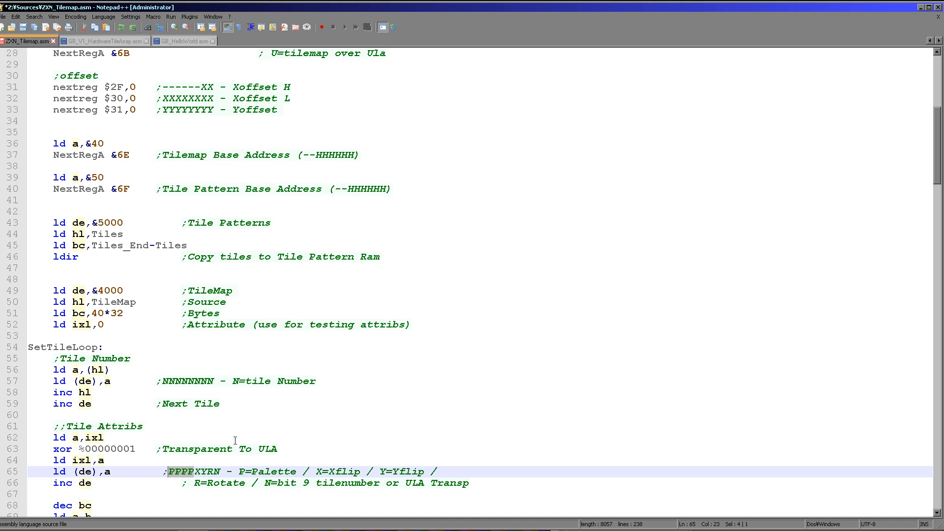
pyautogui.scroll(-3)
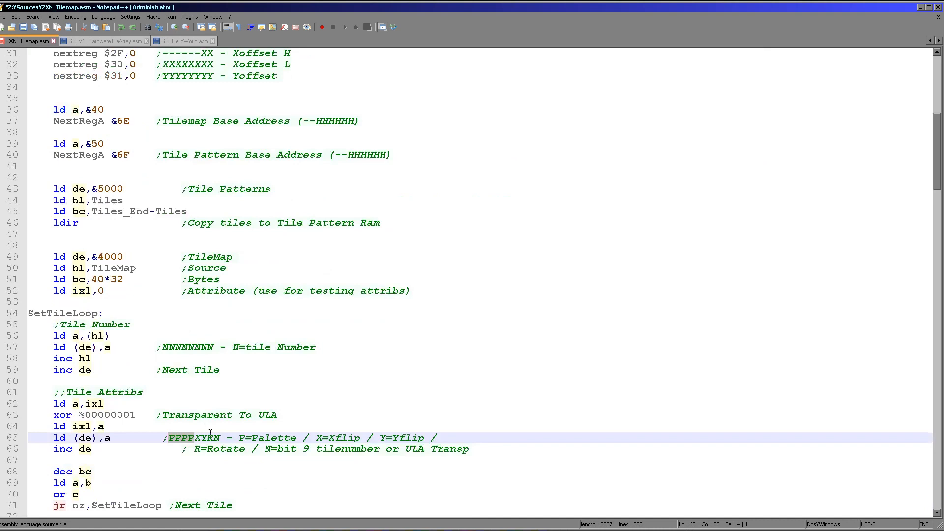
pyautogui.scroll(3)
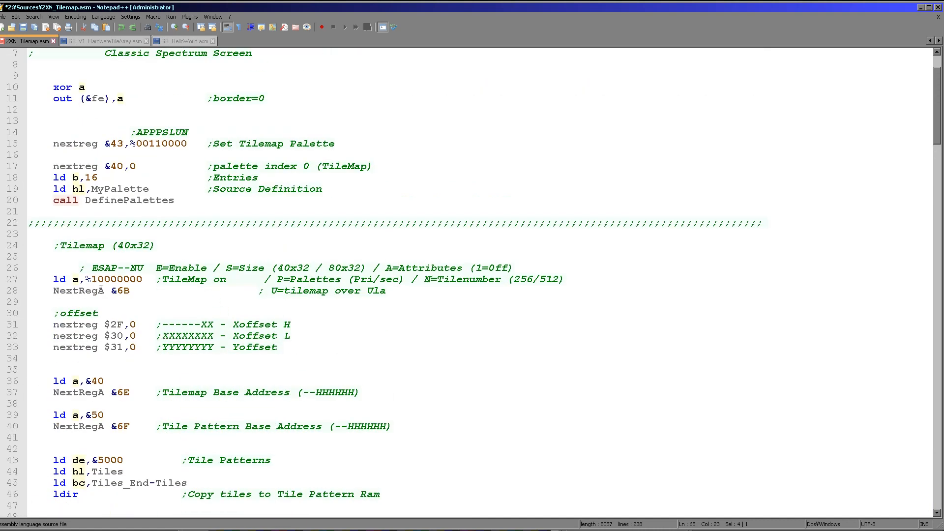
# Place the cursor on line 27's tilemap control value and scroll down the source.
pyautogui.click(105, 279)
pyautogui.write('1')
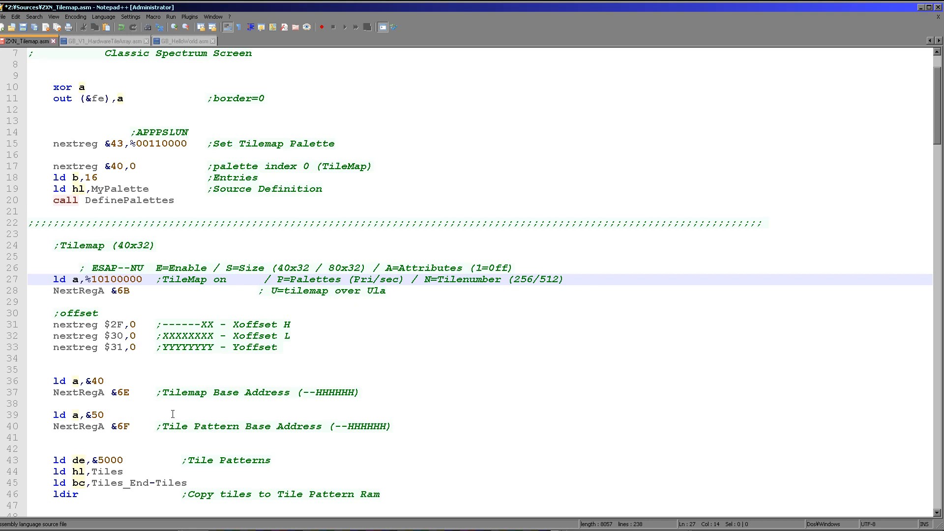
pyautogui.scroll(-3)
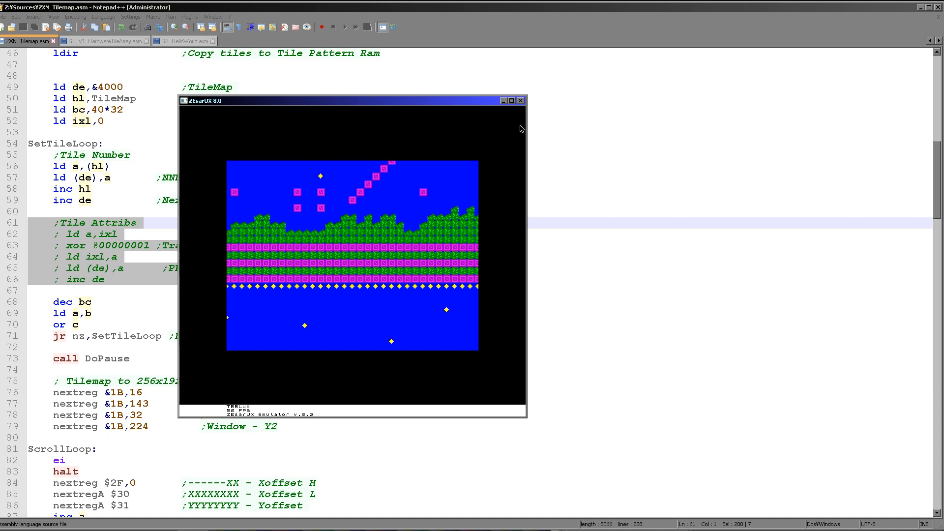
pyautogui.click(521, 101)
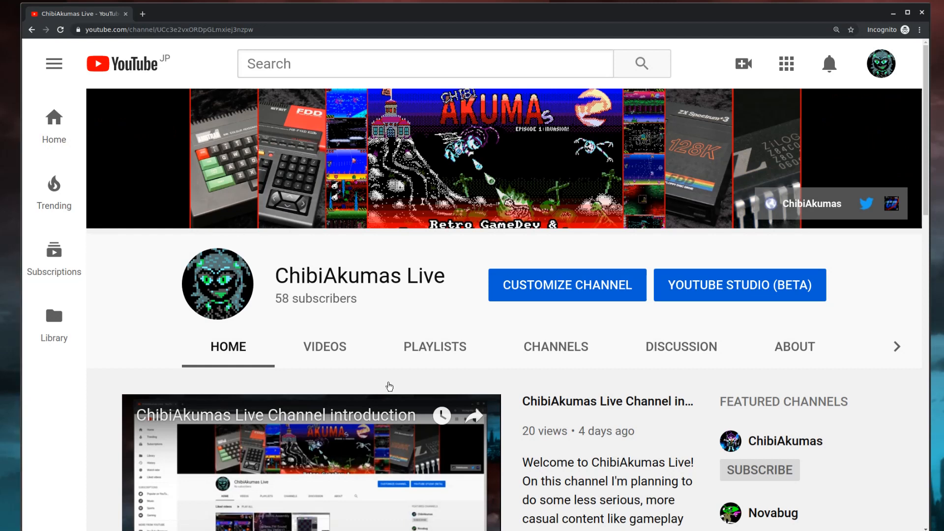
pyautogui.moveTo(440, 260)
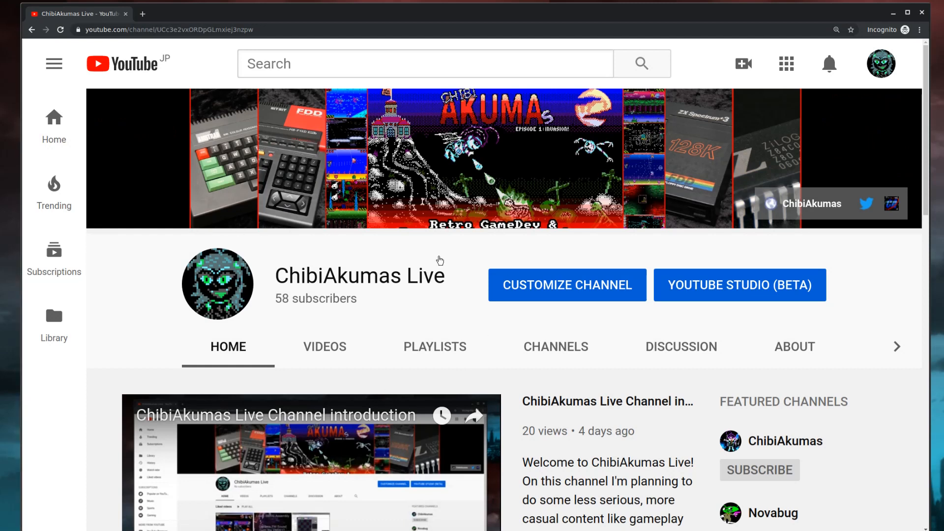